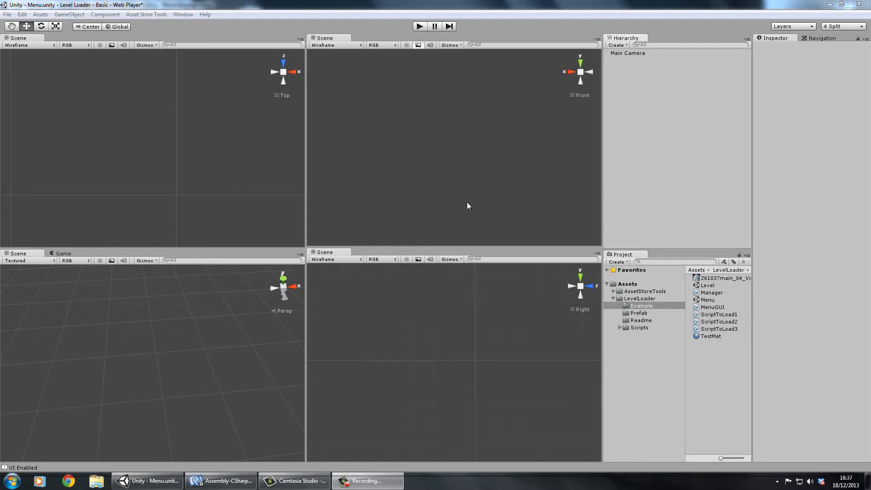
pyautogui.moveTo(449, 160)
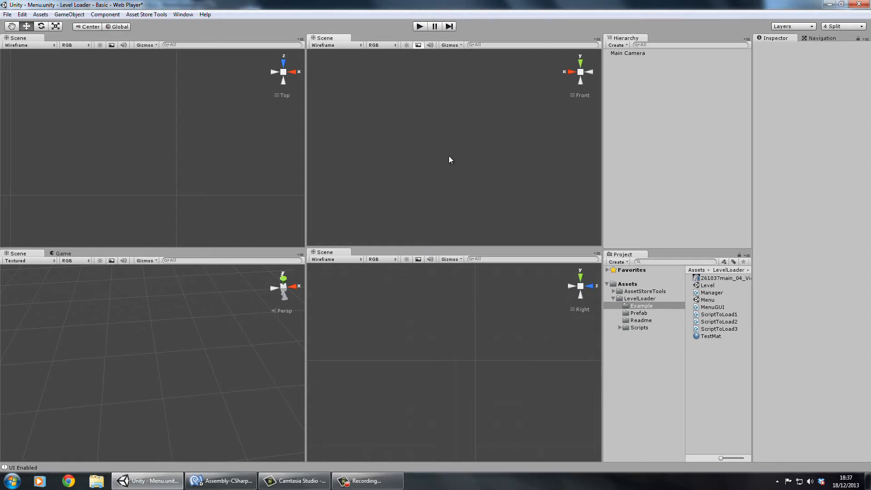
pyautogui.moveTo(483, 119)
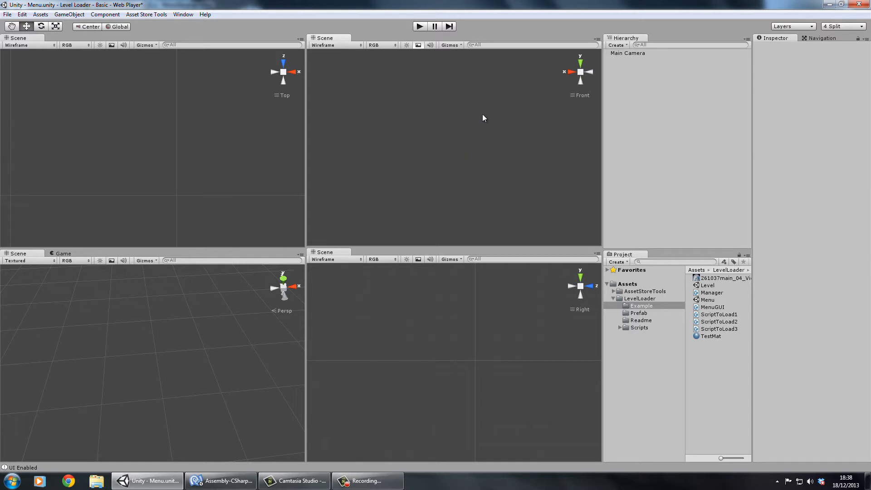
pyautogui.moveTo(440, 99)
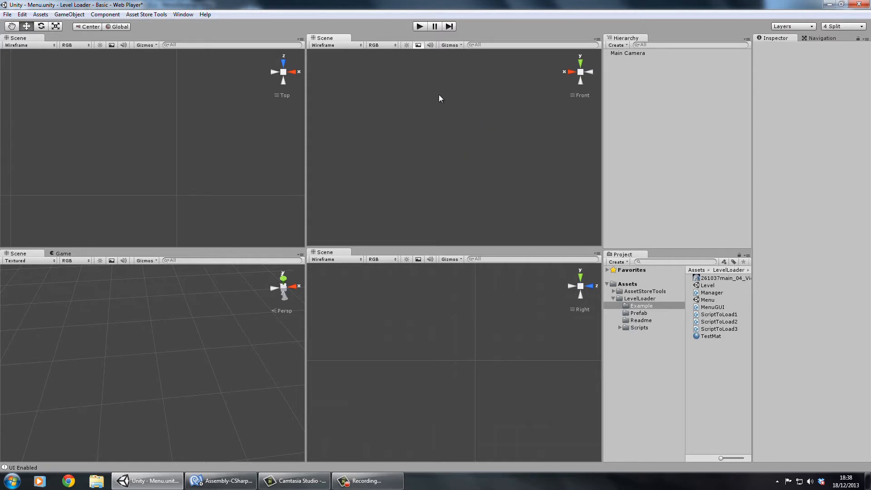
pyautogui.moveTo(475, 82)
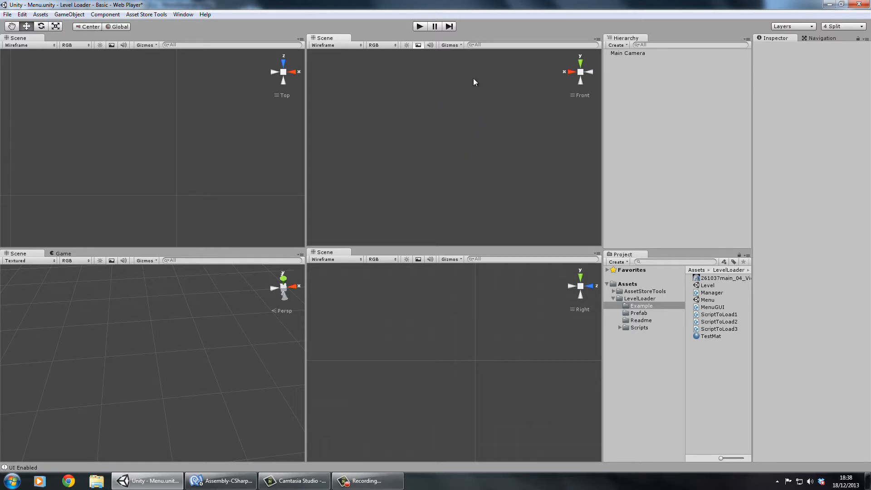
pyautogui.moveTo(448, 72)
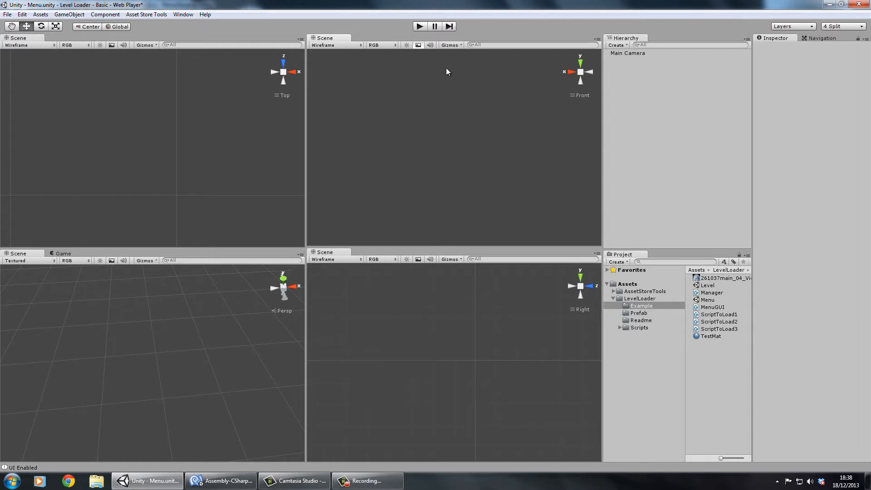
pyautogui.moveTo(619, 166)
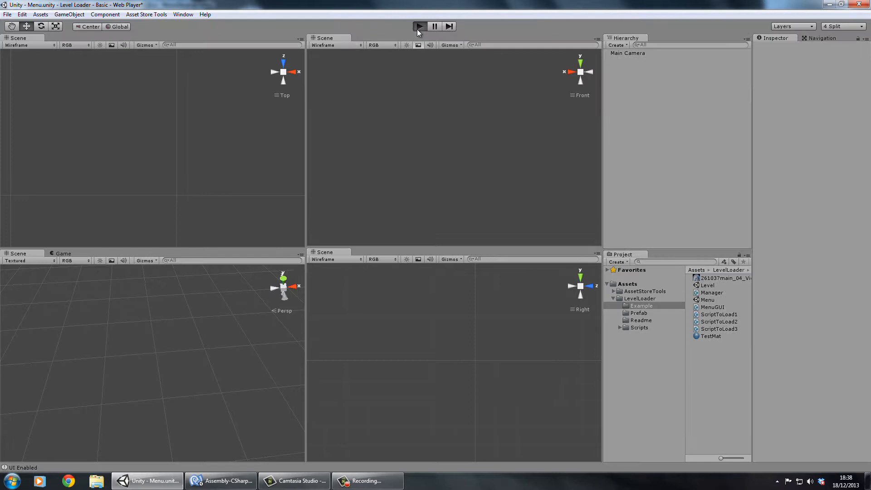
# Play the menu scene and use Load Level to load the red-cube level and return
pyautogui.click(419, 27)
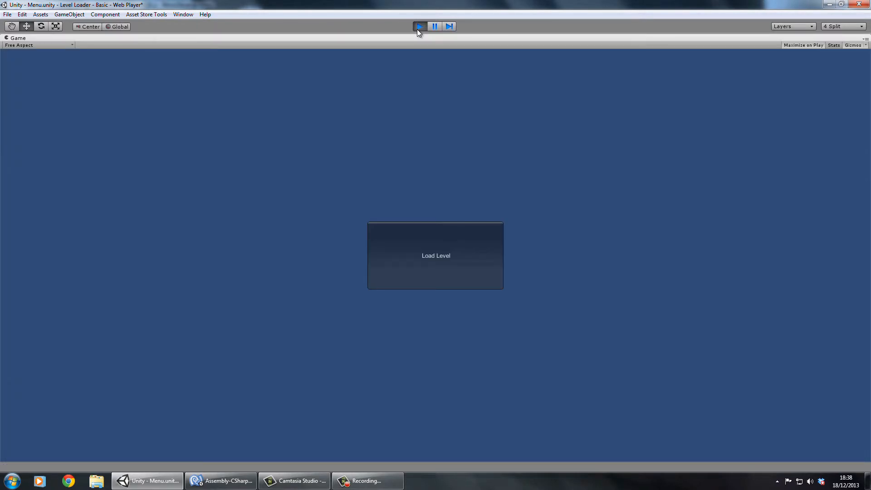
pyautogui.moveTo(381, 168)
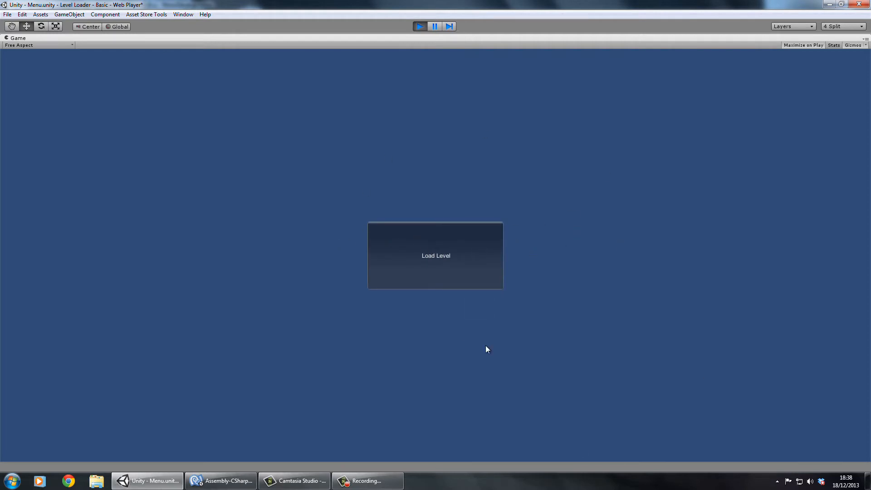
pyautogui.moveTo(348, 146)
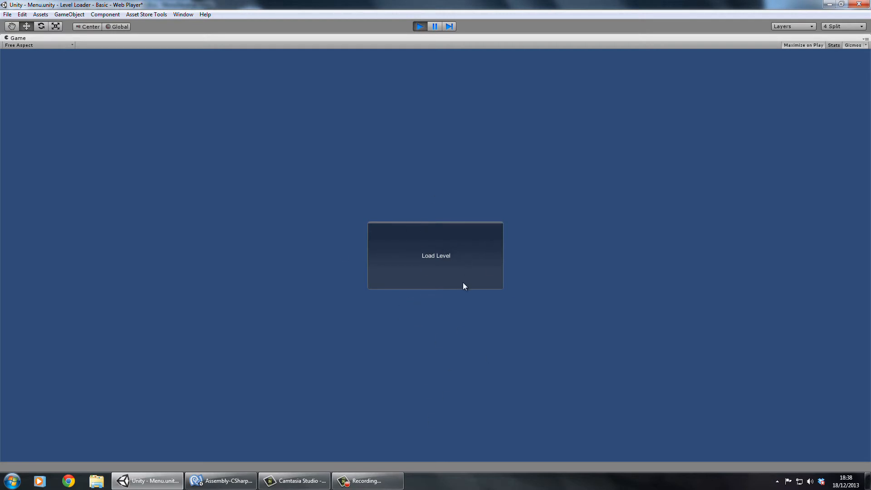
pyautogui.click(435, 255)
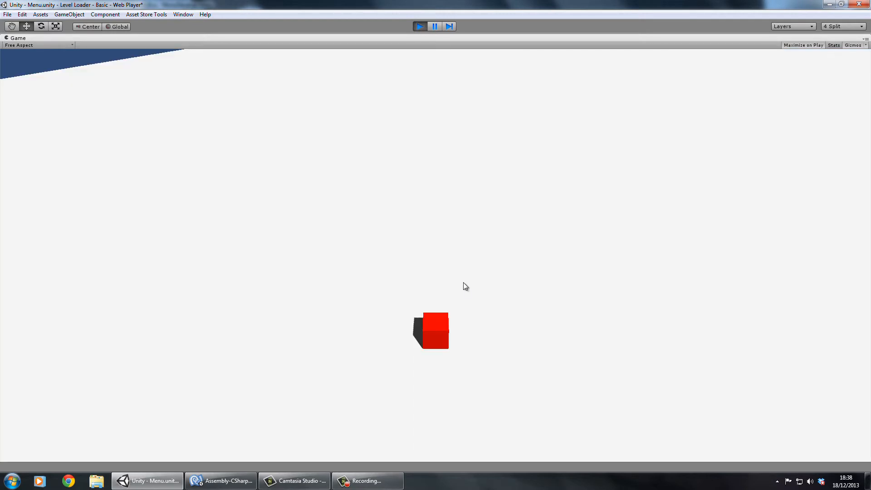
pyautogui.moveTo(297, 198)
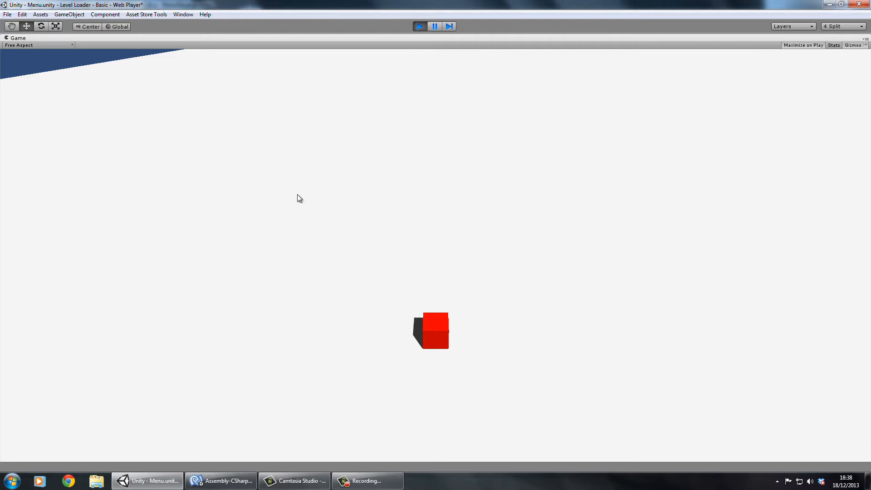
pyautogui.moveTo(387, 195)
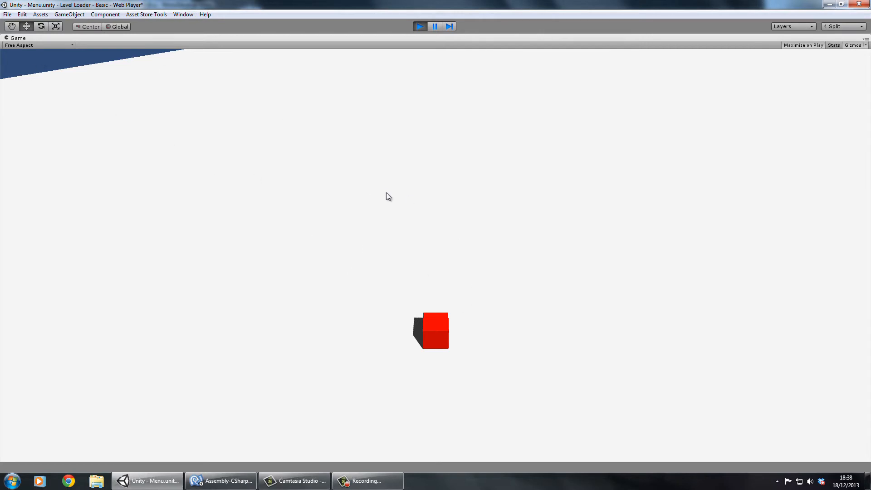
pyautogui.moveTo(365, 274)
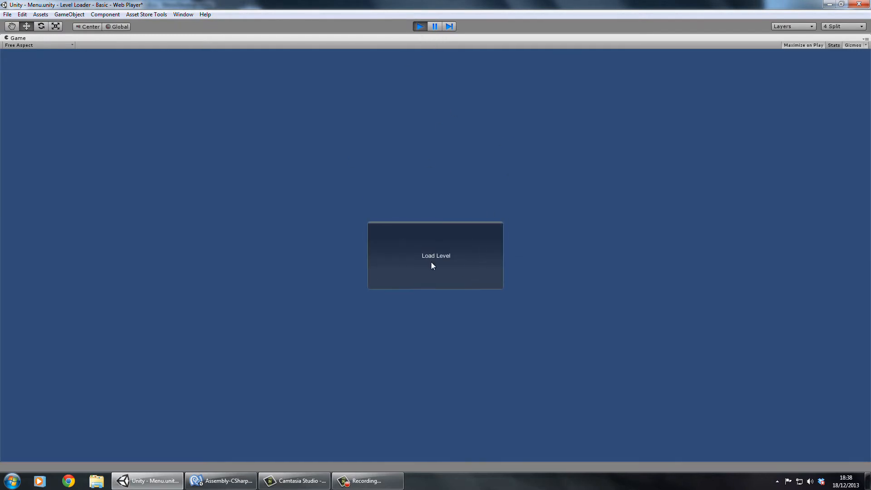
pyautogui.moveTo(388, 152)
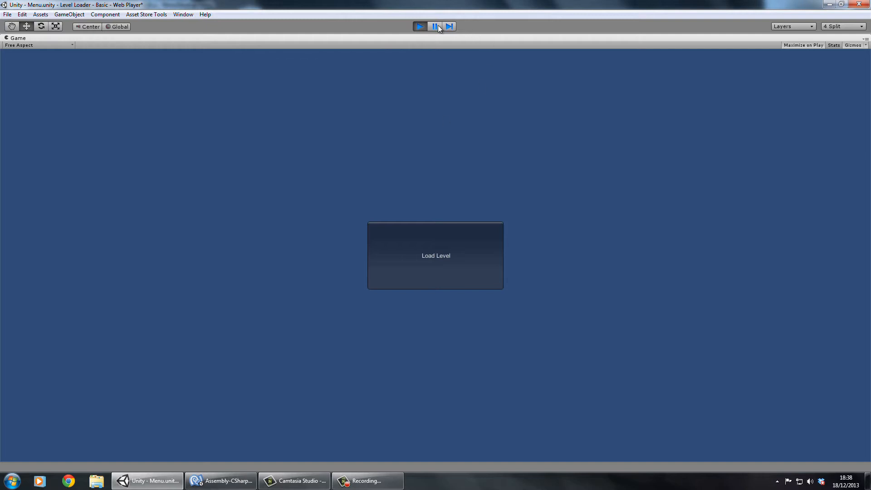
pyautogui.click(419, 27)
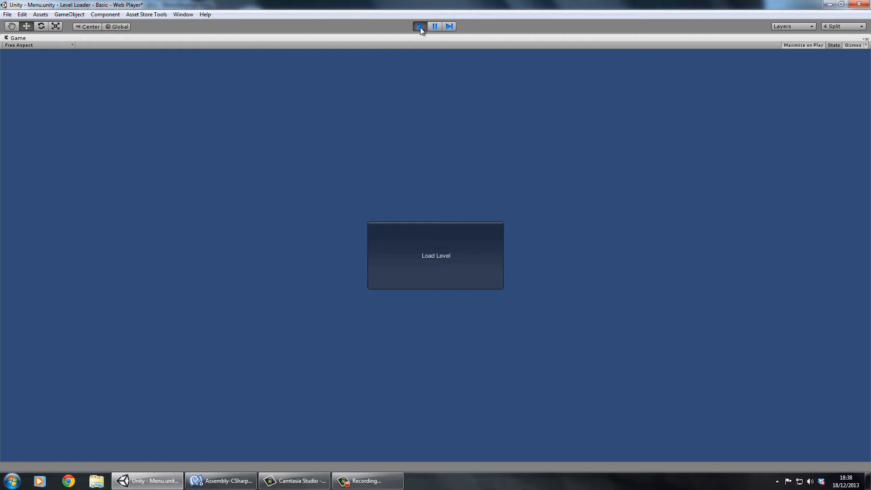
# Stop play mode and browse the LevelLoader, Example and Prefab asset folders
pyautogui.click(419, 27)
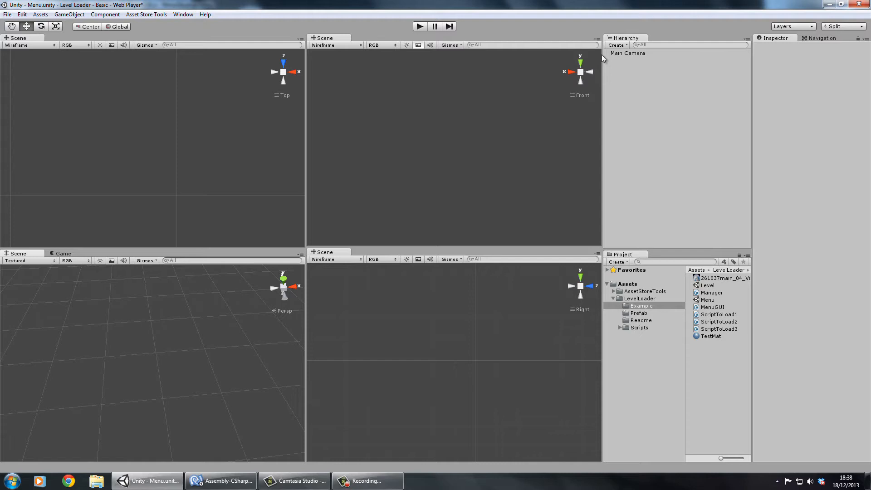
pyautogui.moveTo(672, 334)
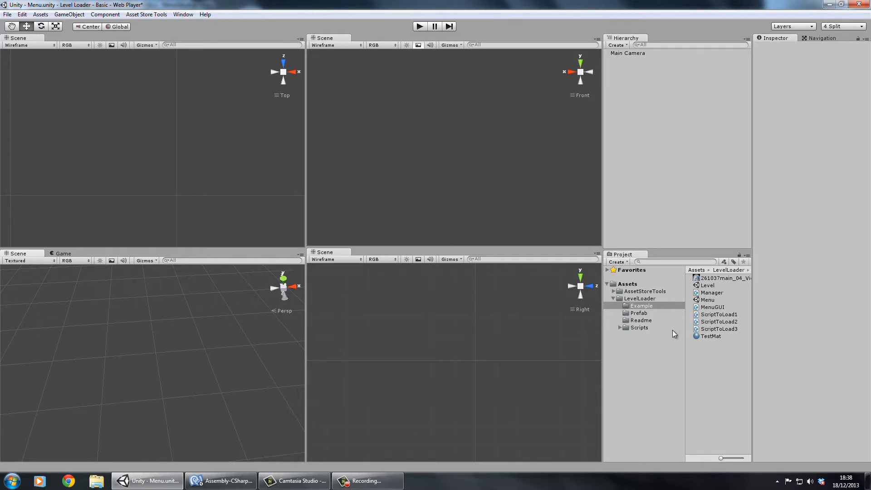
pyautogui.click(639, 299)
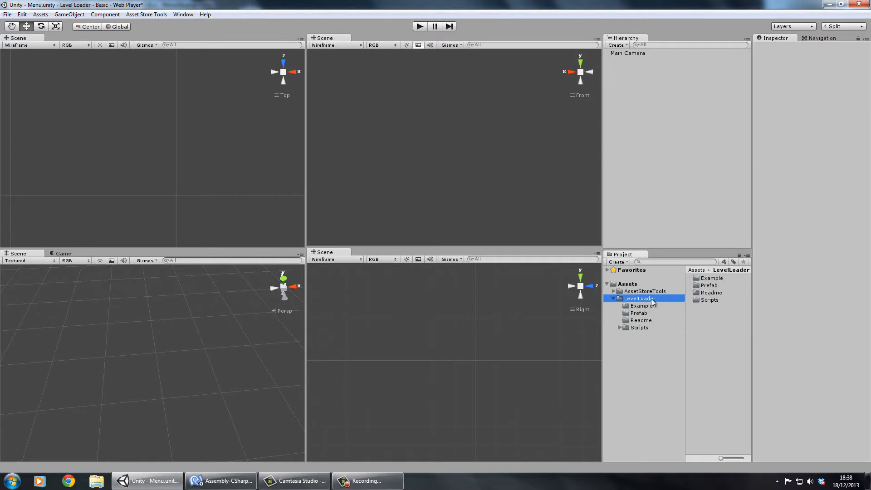
pyautogui.click(642, 306)
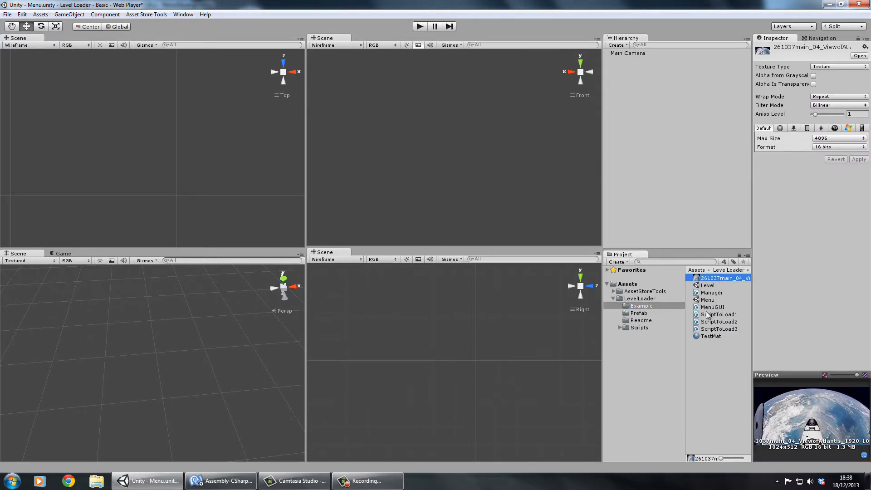
pyautogui.click(707, 285)
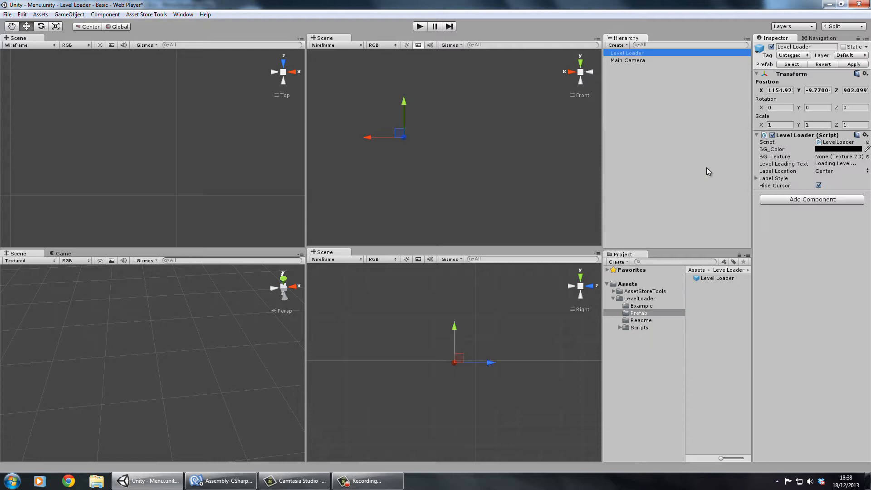
pyautogui.moveTo(677, 114)
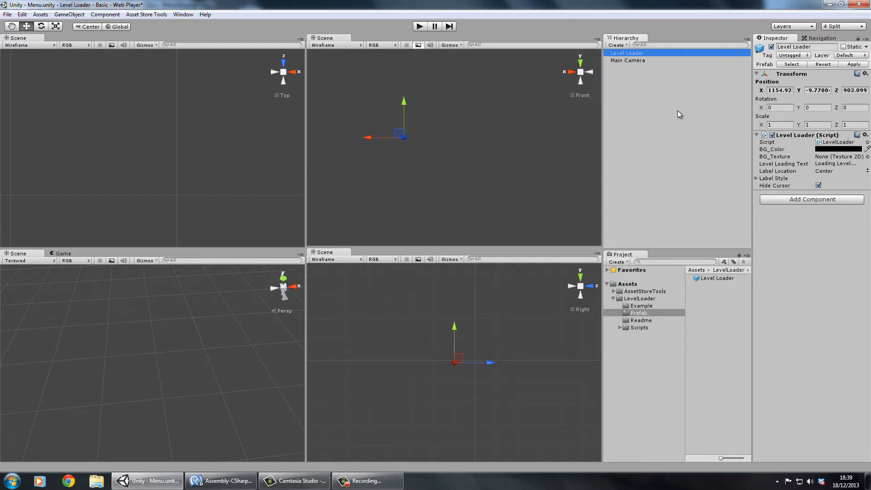
pyautogui.moveTo(453, 77)
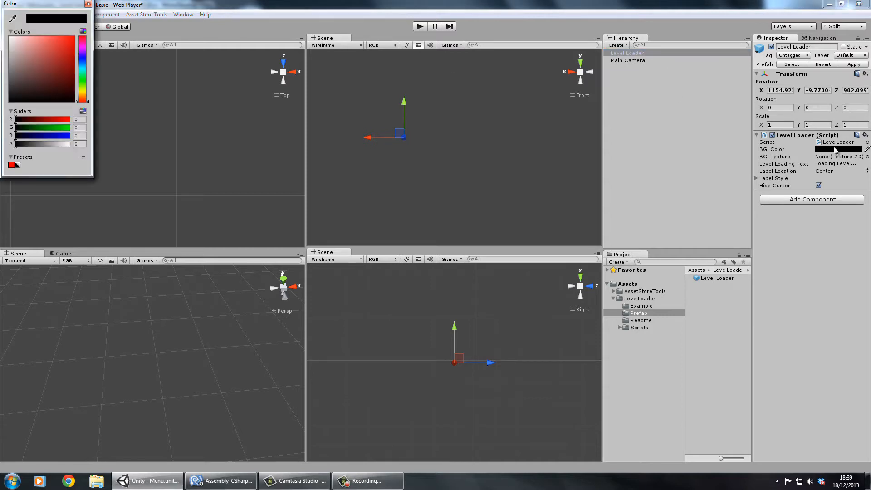
# Set the Level Loader background colour alpha to 47, review label style, then deselect it
pyautogui.moveTo(16, 144); pyautogui.dragTo(42, 143)
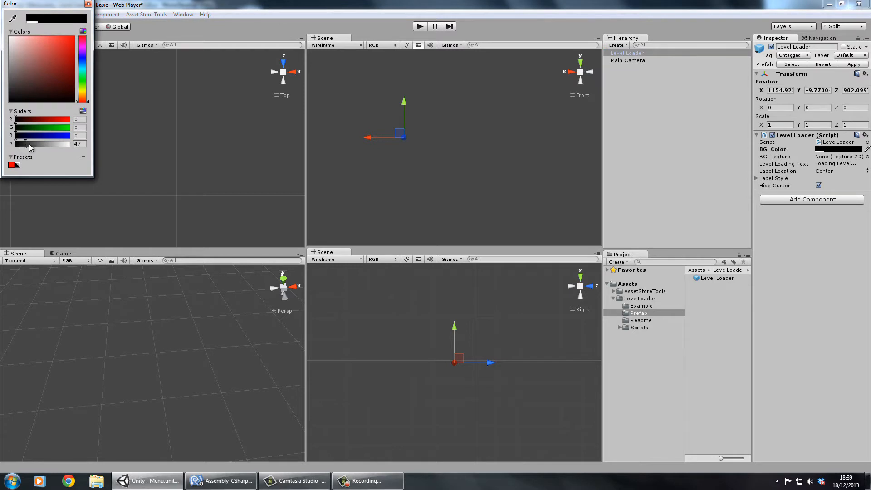
pyautogui.moveTo(23, 144); pyautogui.dragTo(71, 143)
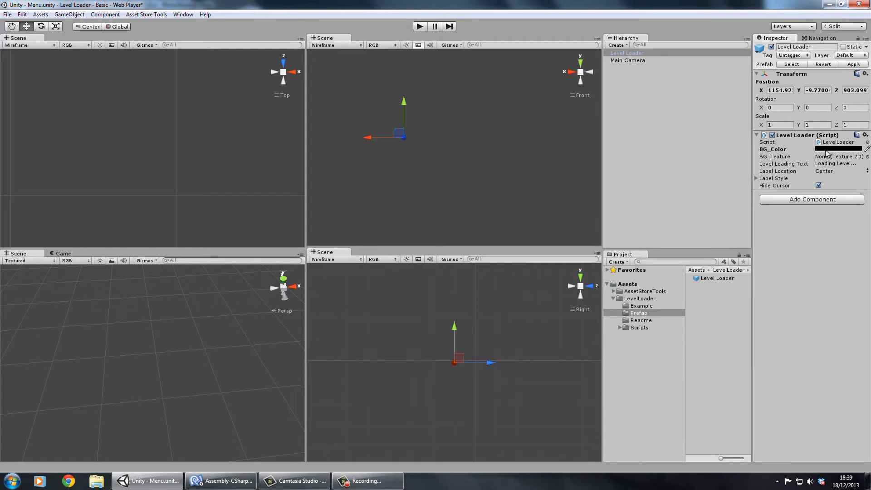
pyautogui.moveTo(850, 180)
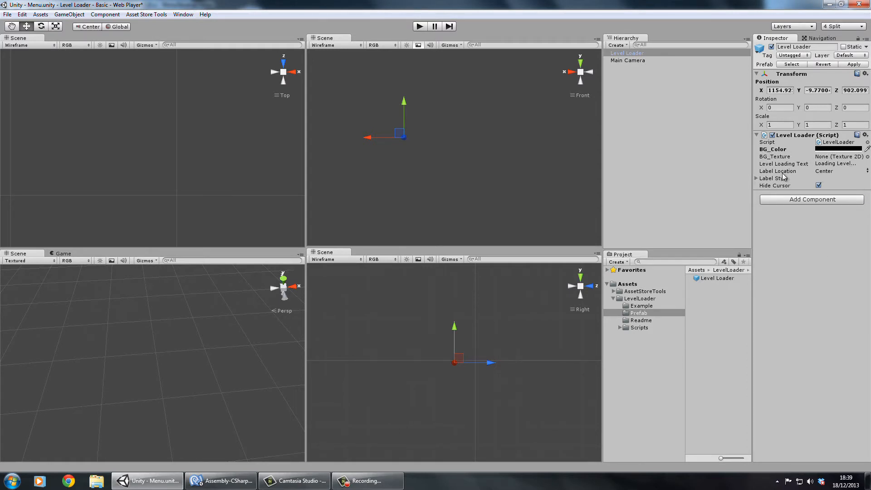
pyautogui.moveTo(743, 187)
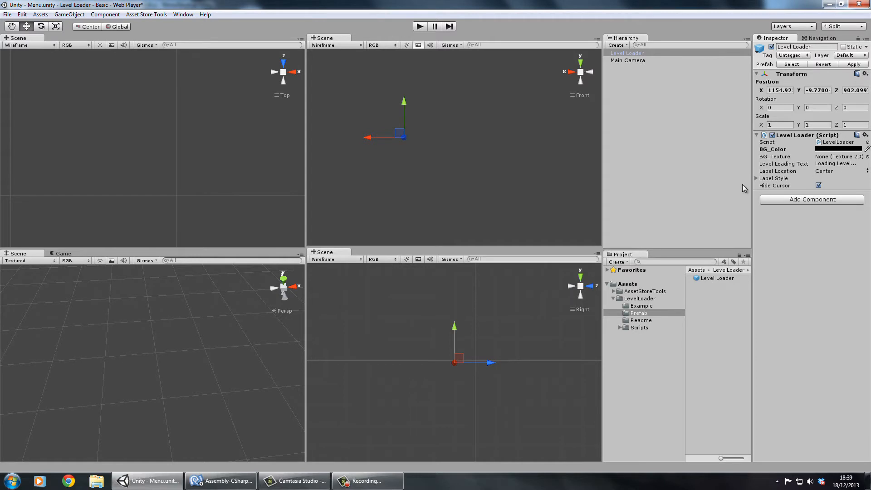
pyautogui.click(758, 178)
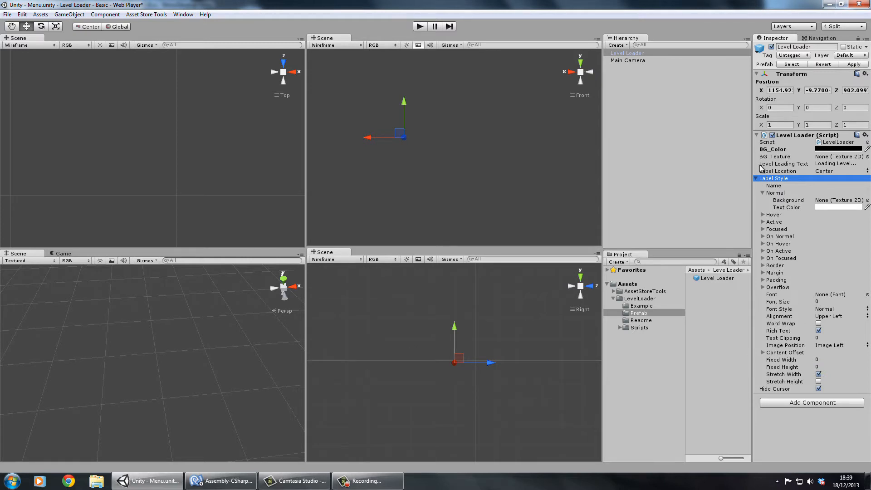
pyautogui.click(763, 178)
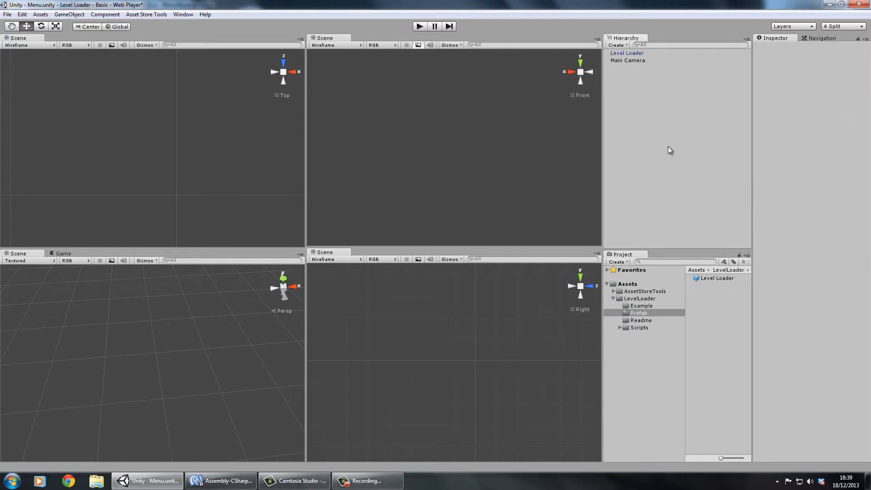
# Edit MenuGUI.cs to register FinishedLoading and call LevelLoader.Instance.LoadLevel(1) from the button
pyautogui.click(626, 52)
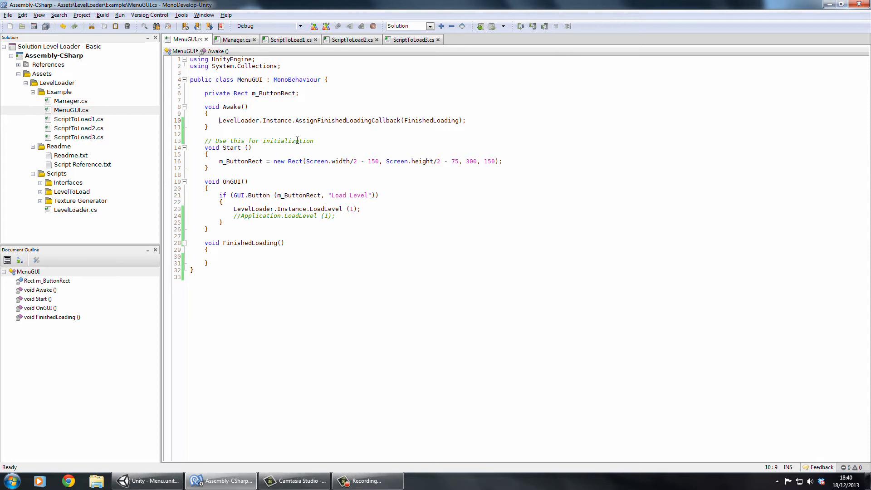
pyautogui.click(343, 120)
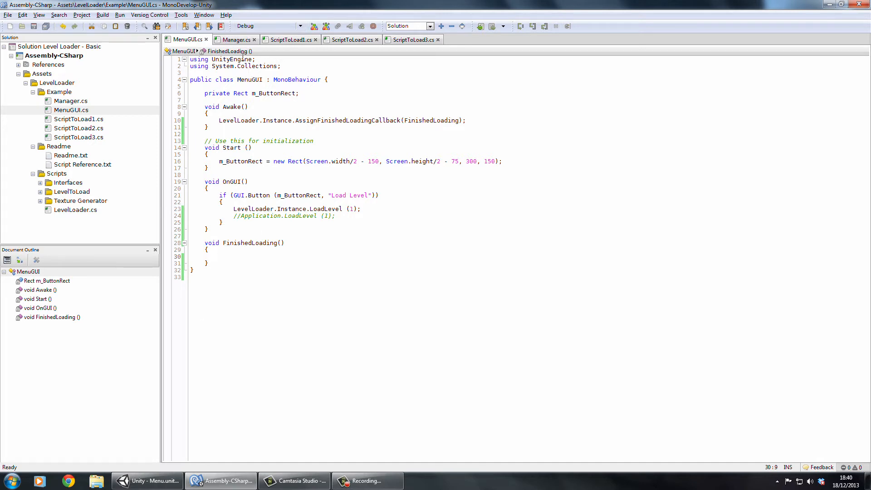
pyautogui.click(232, 40)
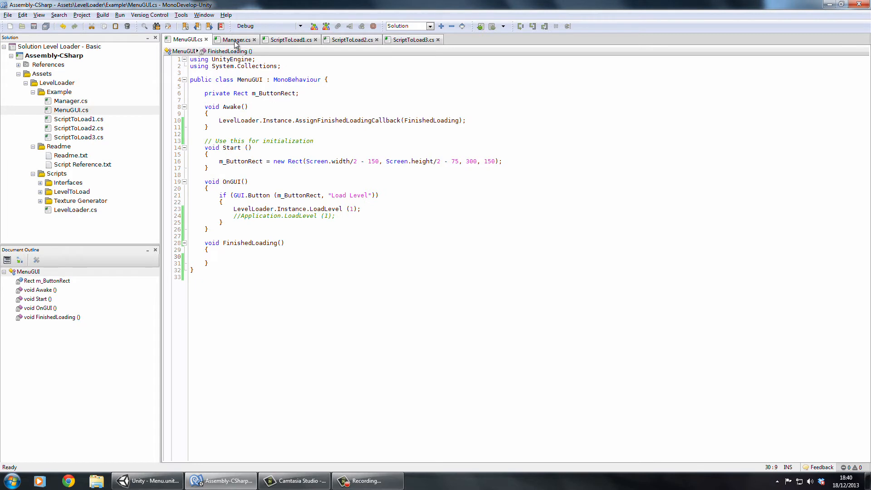
# In Manager.cs, uncomment the LevelLoaded callback and use LevelLoader.Instance.LoadLevel(0)
pyautogui.click(235, 39)
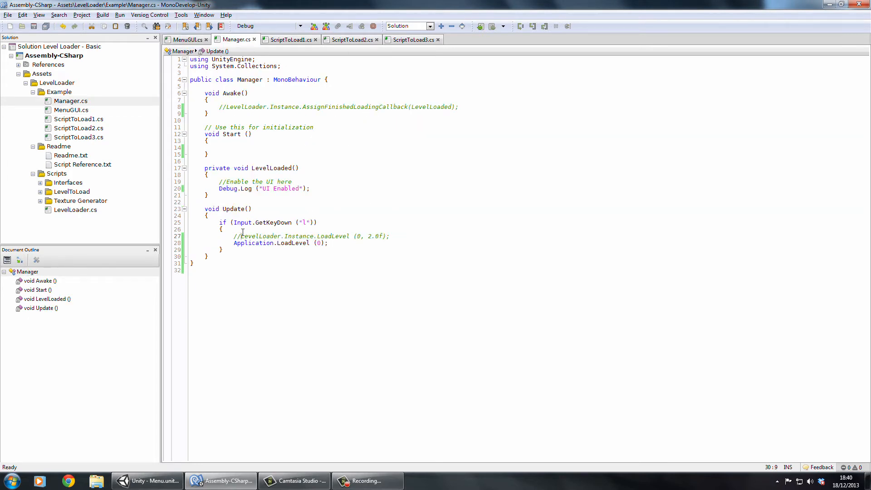
pyautogui.write('//')
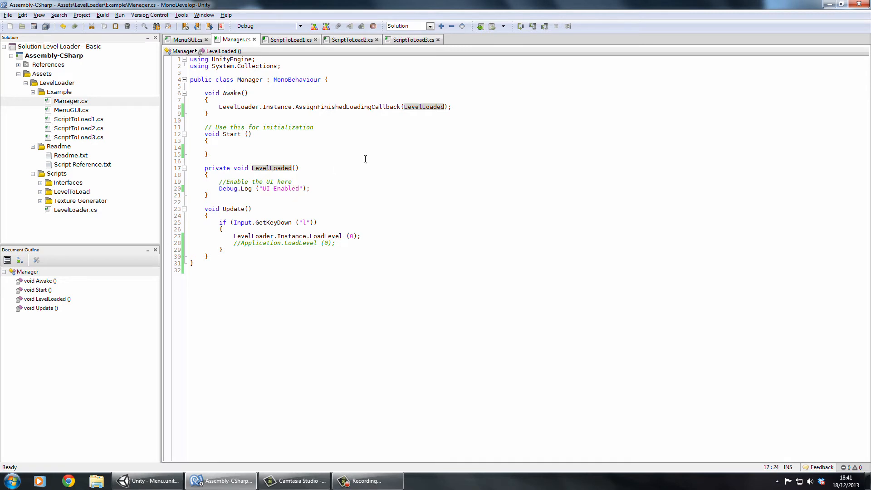
pyautogui.moveTo(371, 144)
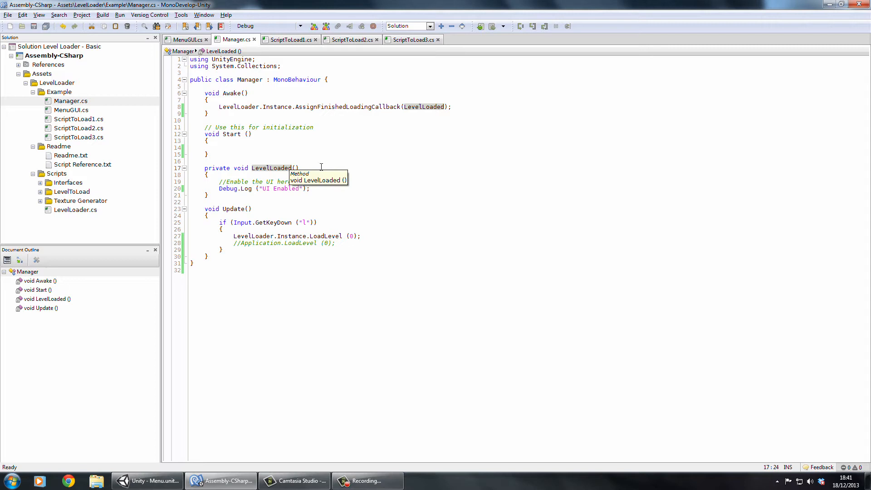
pyautogui.moveTo(378, 176)
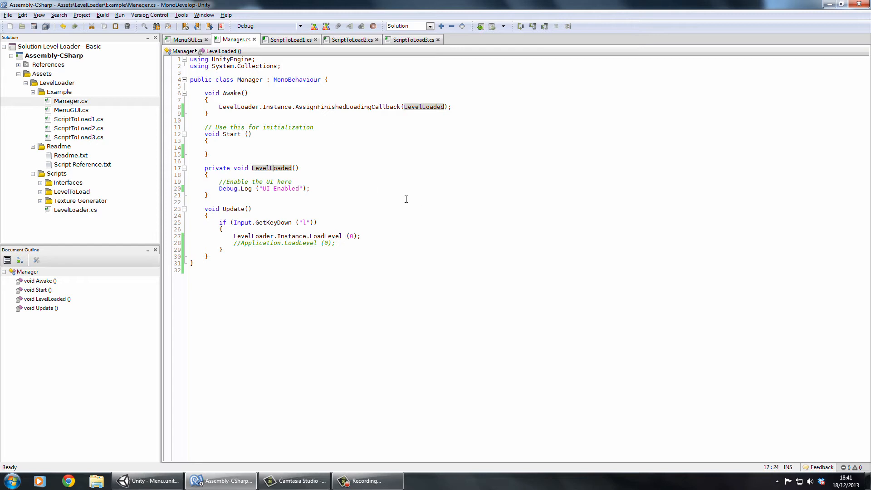
pyautogui.moveTo(401, 198)
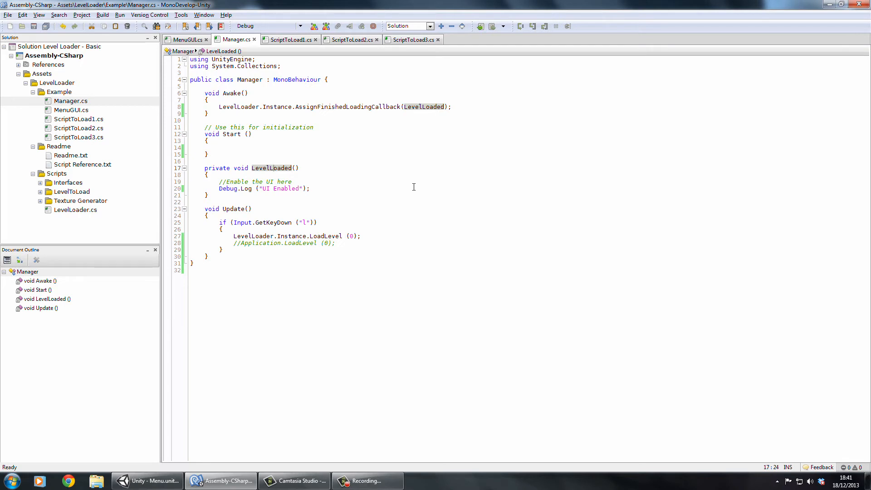
pyautogui.click(278, 149)
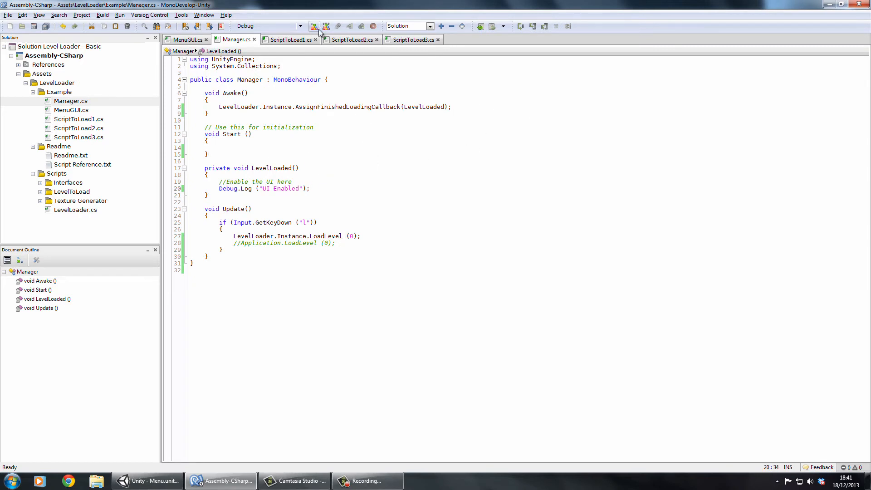
pyautogui.click(288, 39)
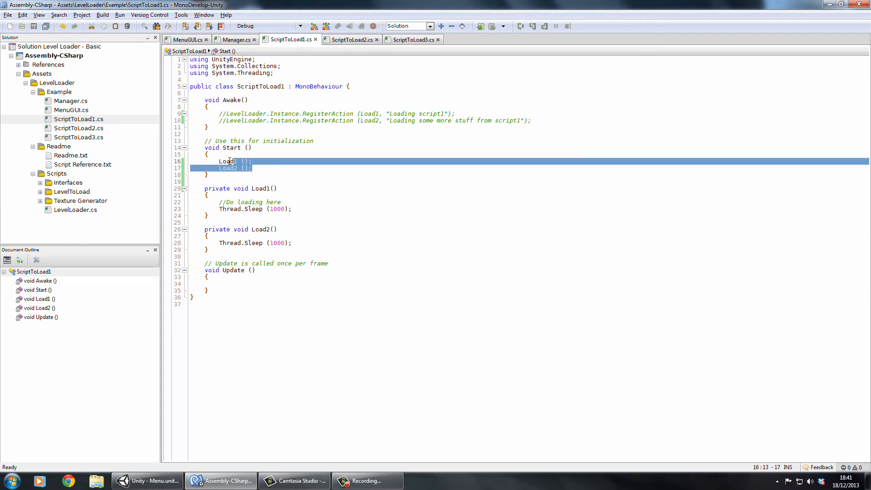
# Delete the direct Load1() and Load2() calls from Start in ScriptToLoad1.cs
pyautogui.press('Delete')
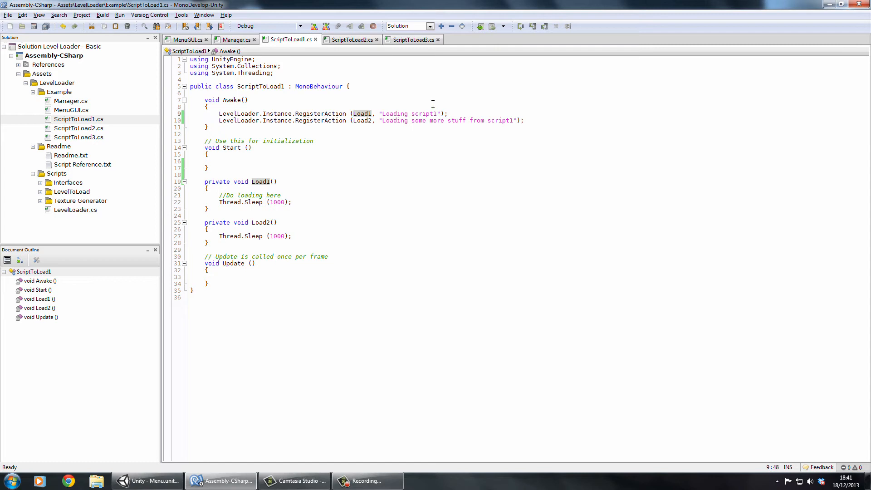
pyautogui.moveTo(436, 105)
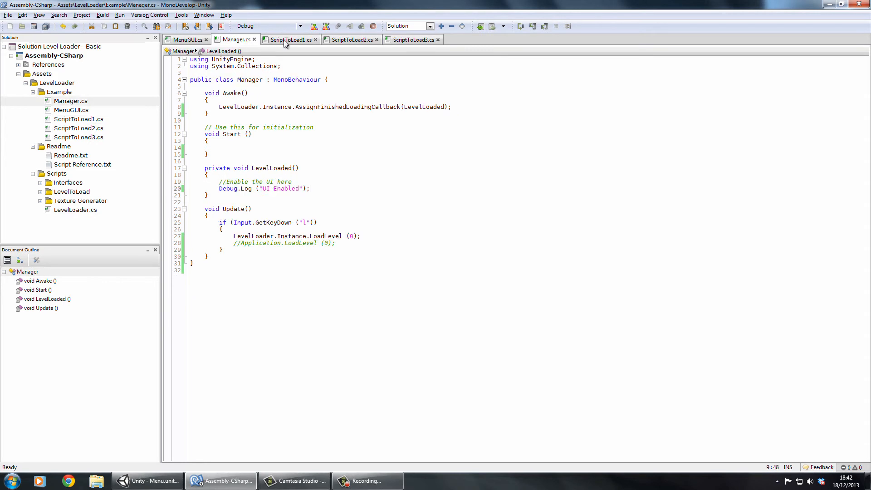
# Uncomment ScriptToLoad2.cs's RegisterAction lines and recheck the Manager.cs and MenuGUI.cs tabs
pyautogui.click(332, 107)
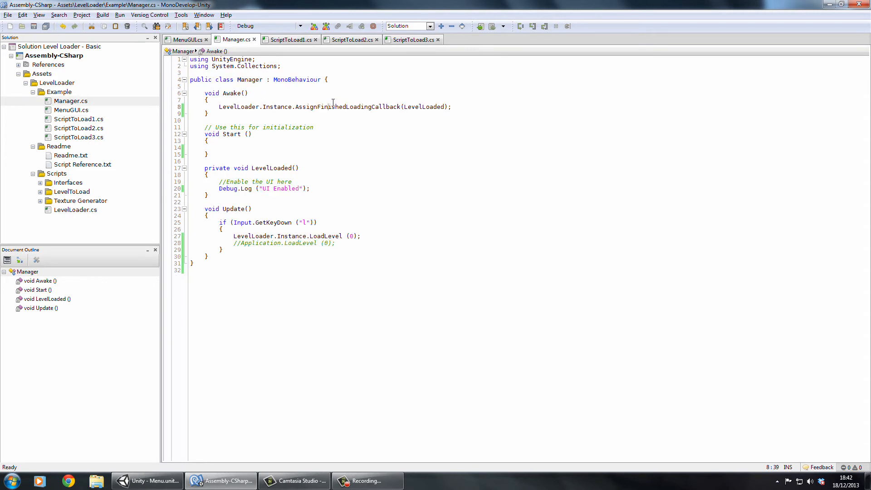
pyautogui.doubleClick(347, 107)
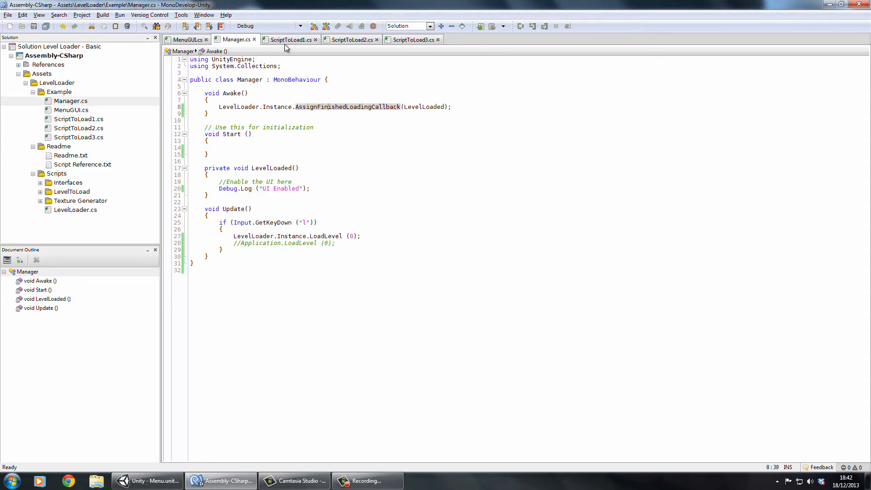
pyautogui.click(350, 39)
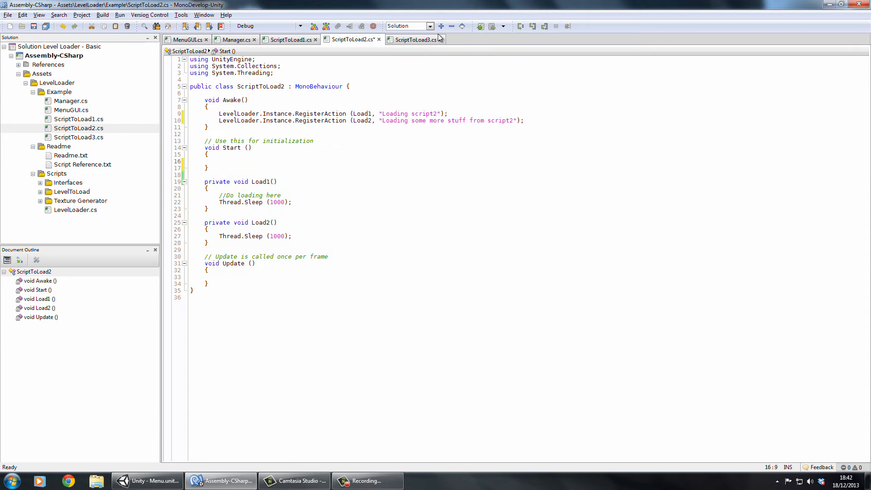
pyautogui.click(412, 39)
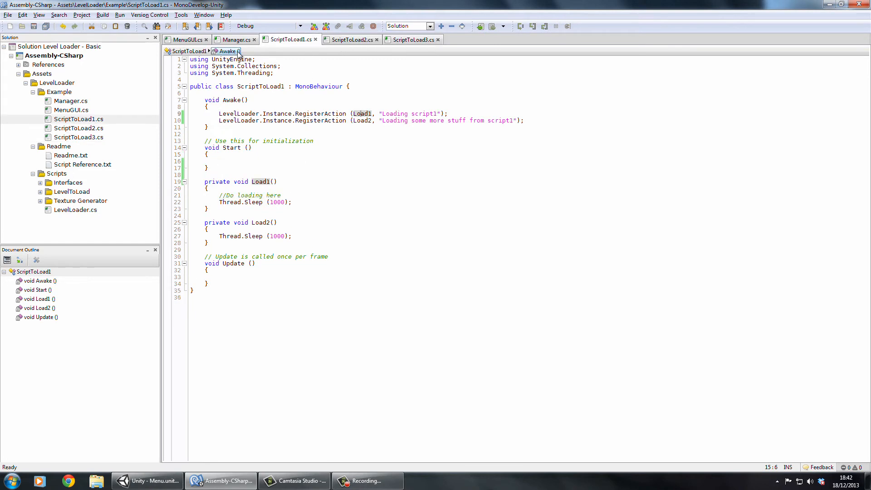
pyautogui.click(233, 39)
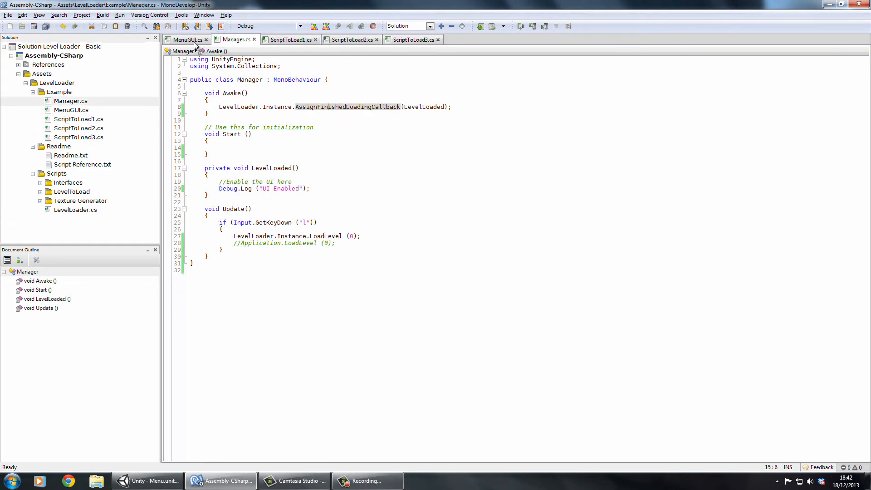
pyautogui.click(185, 39)
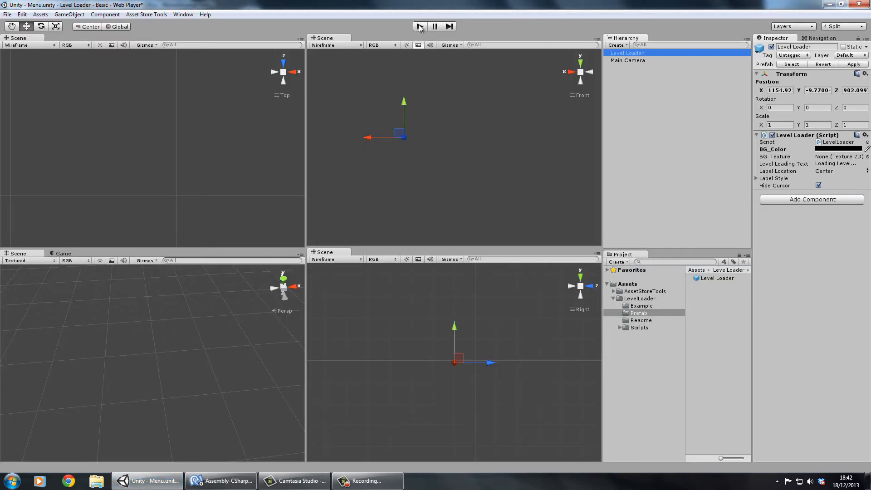
# Play-test the Menu scene: Load Level loads the red-cube level and logs 'UI Enabled'
pyautogui.click(419, 27)
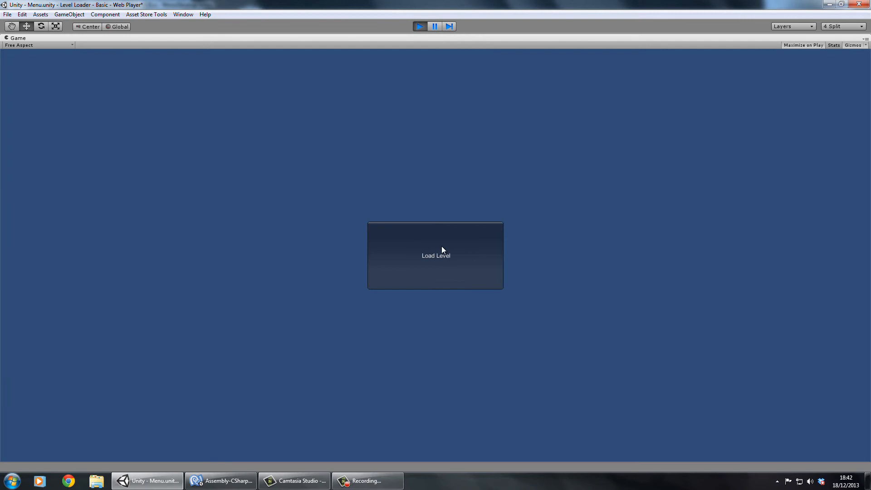
pyautogui.click(436, 255)
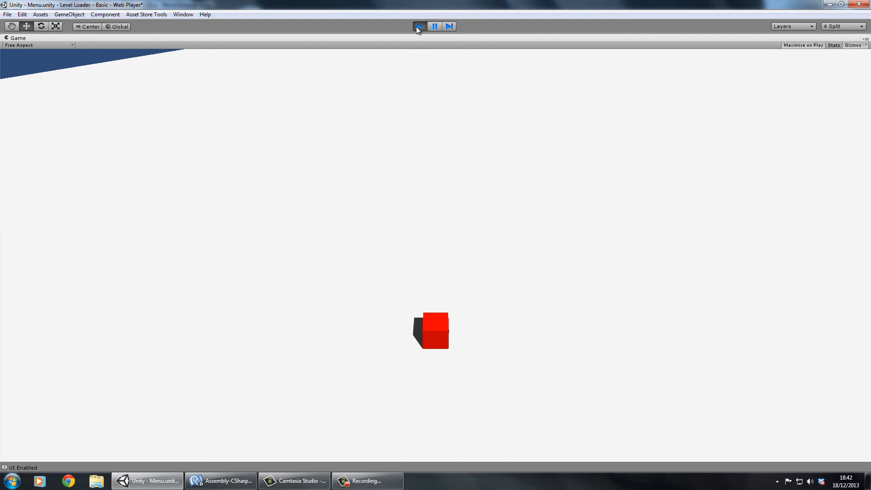
pyautogui.click(419, 27)
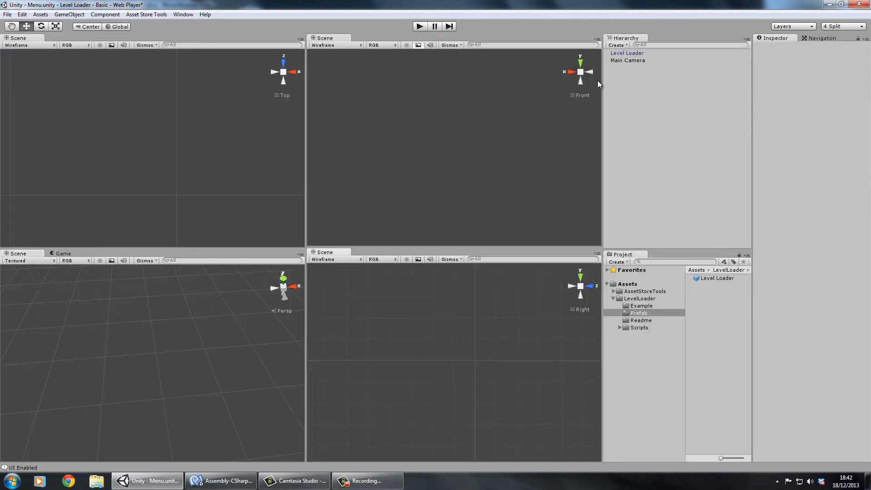
# Open the Level scene from the Example folder, answering the Menu scene save prompt
pyautogui.click(627, 52)
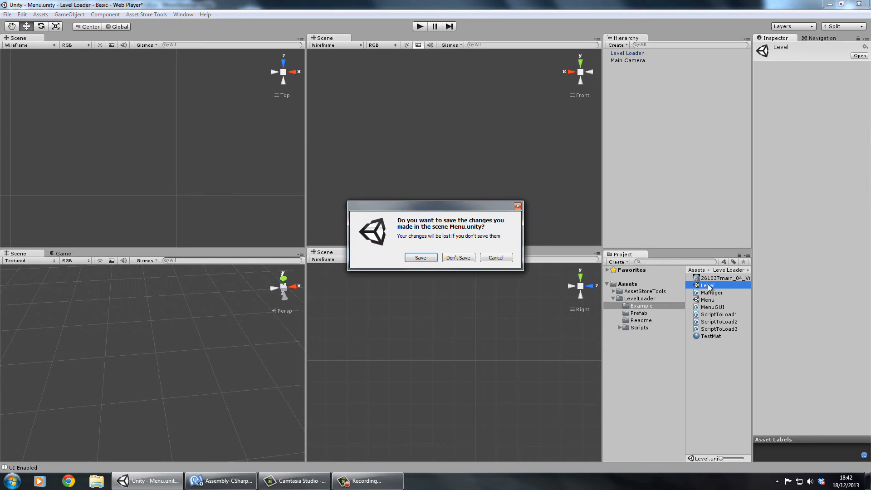
pyautogui.click(457, 258)
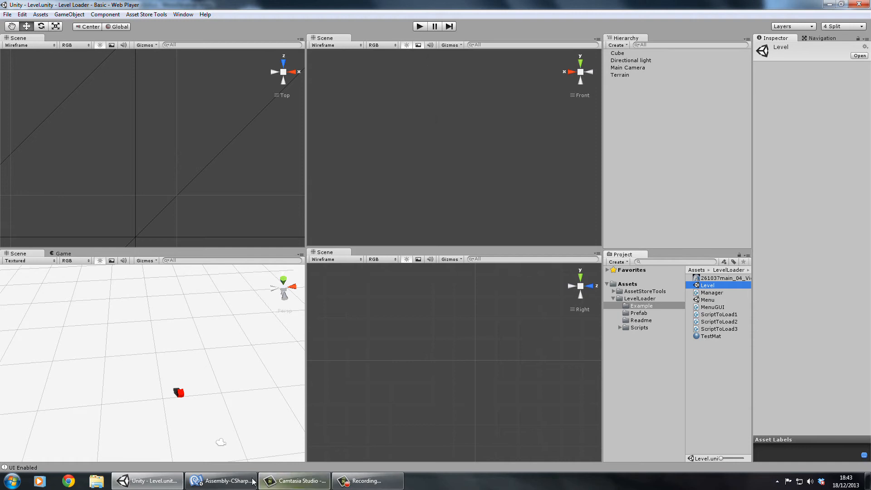
pyautogui.click(220, 480)
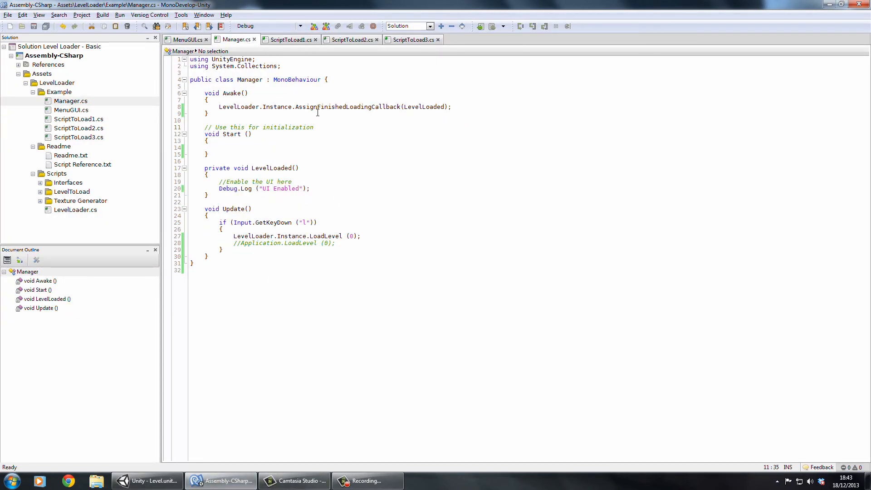
pyautogui.click(147, 481)
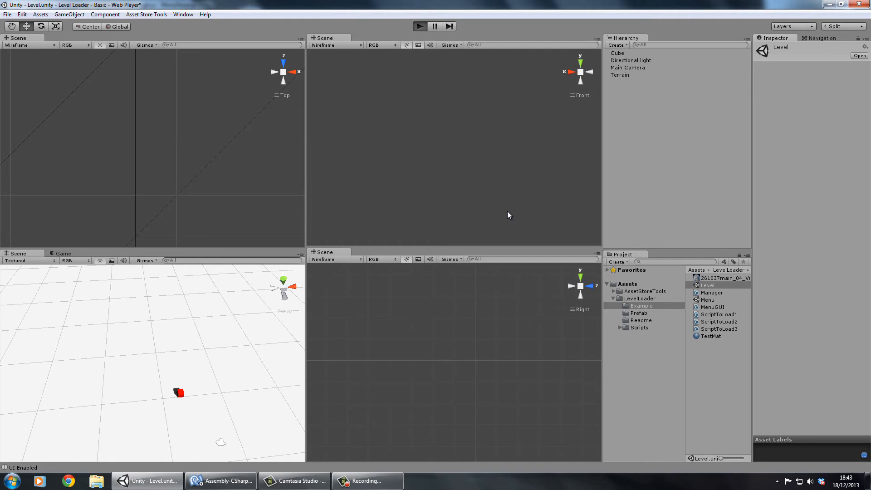
pyautogui.moveTo(228, 197)
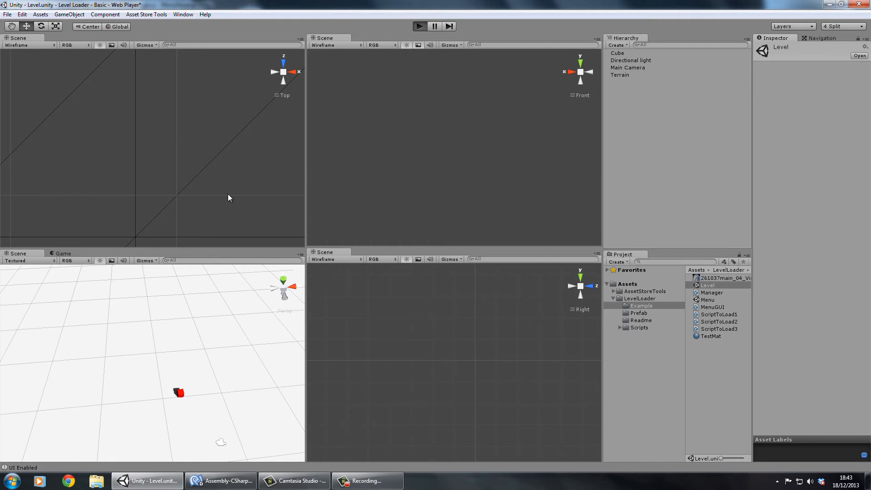
pyautogui.moveTo(339, 312)
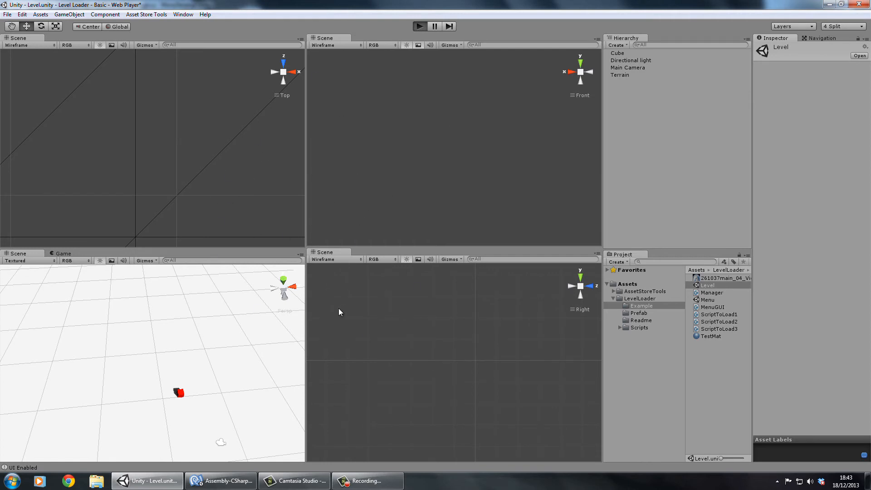
pyautogui.click(419, 26)
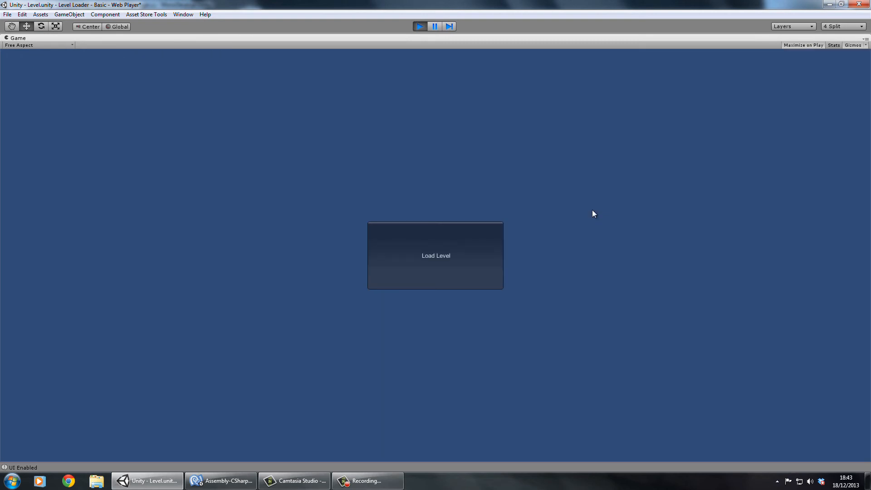
pyautogui.click(435, 256)
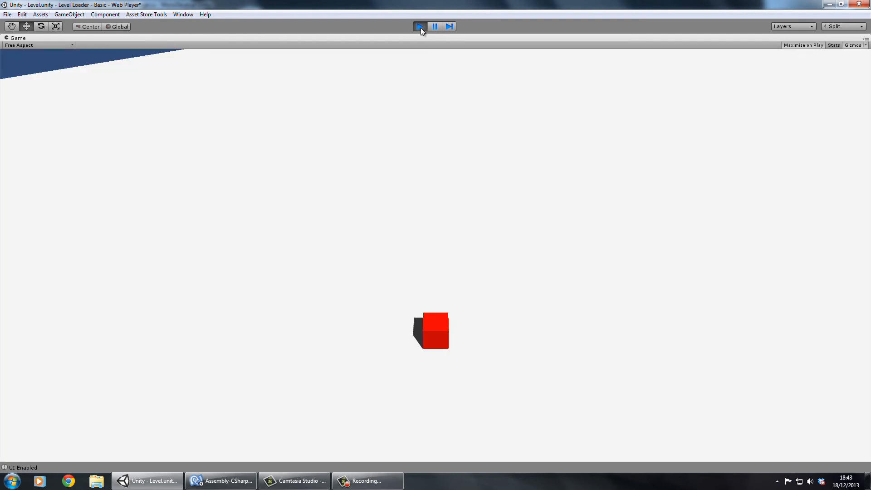
pyautogui.click(418, 27)
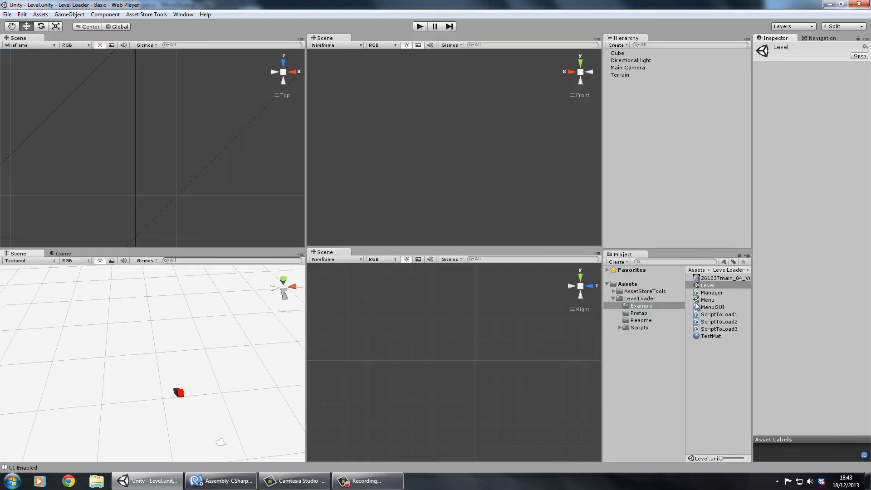
# Reopen the Menu scene and expand the Level Loader's Label Style settings
pyautogui.click(707, 300)
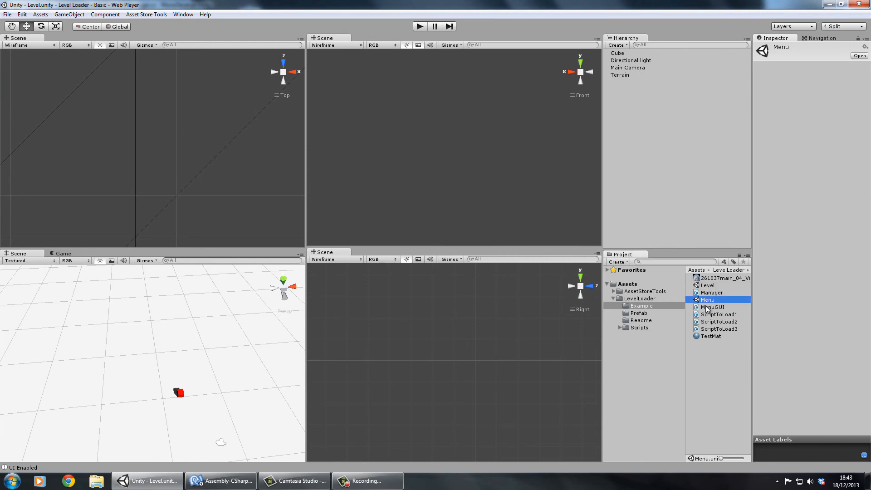
pyautogui.doubleClick(707, 300)
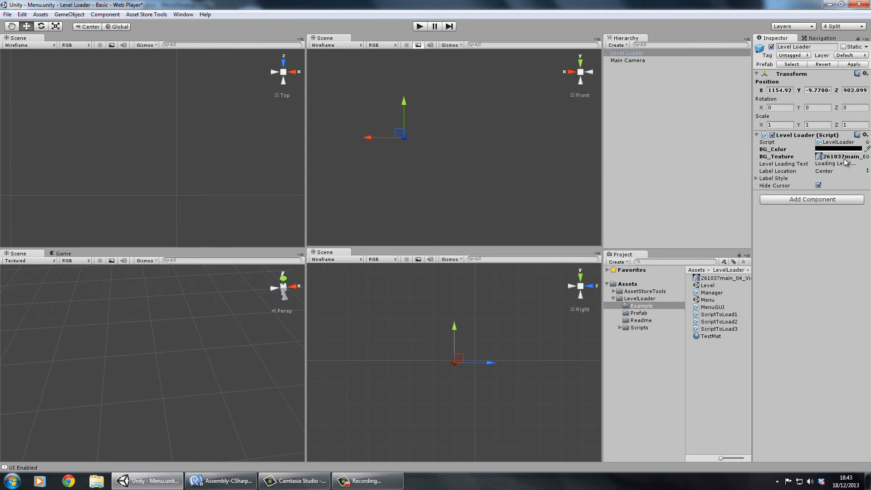
pyautogui.moveTo(758, 185)
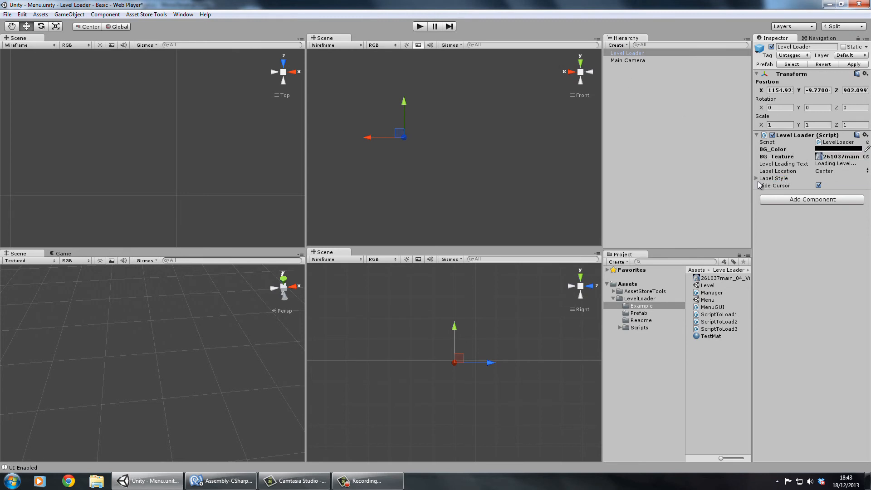
pyautogui.click(756, 178)
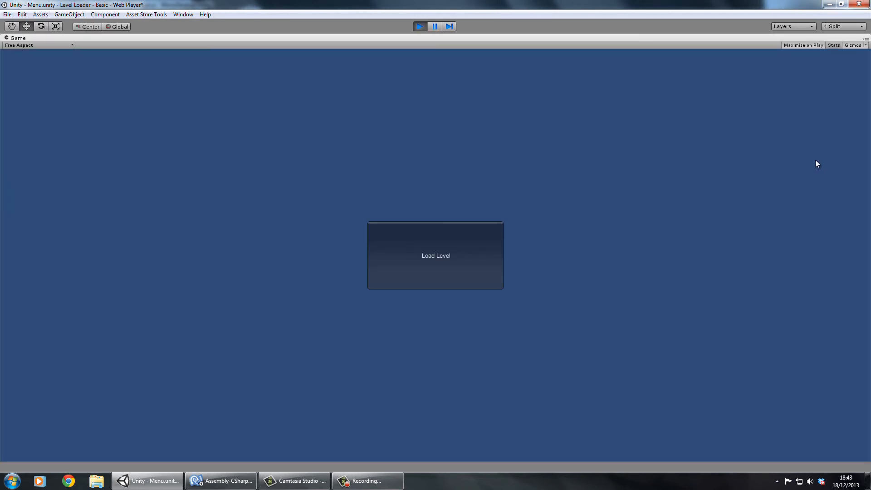
# Trigger Load Level in the running menu, then stop play mode
pyautogui.click(436, 255)
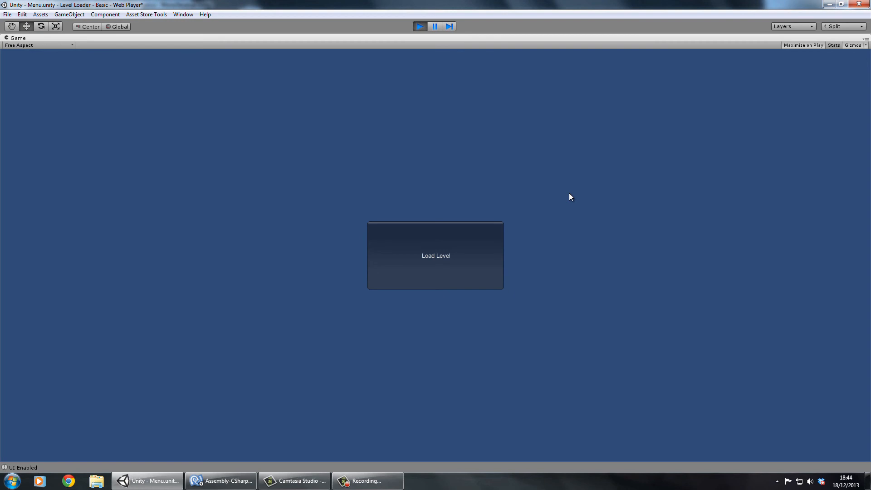
pyautogui.moveTo(484, 240)
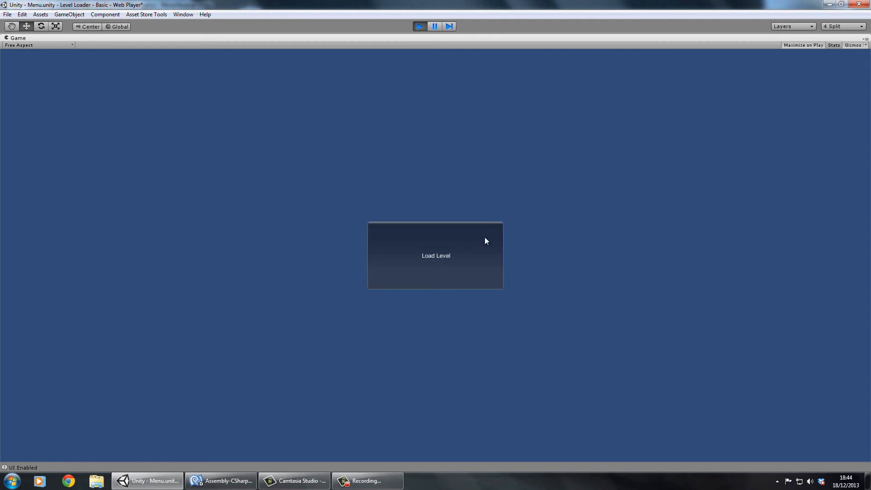
pyautogui.click(418, 26)
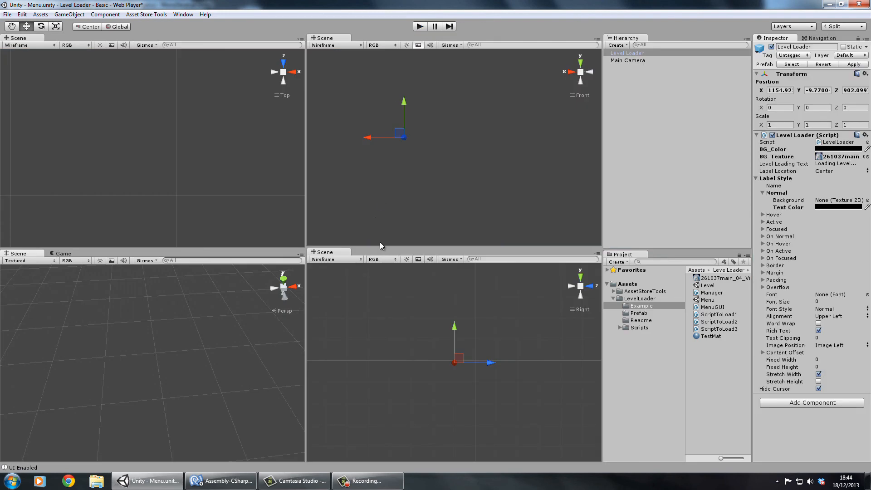
# Change Manager.cs line 27 to LoadLevel(0, 2.0f) for a two-second minimum load
pyautogui.click(220, 480)
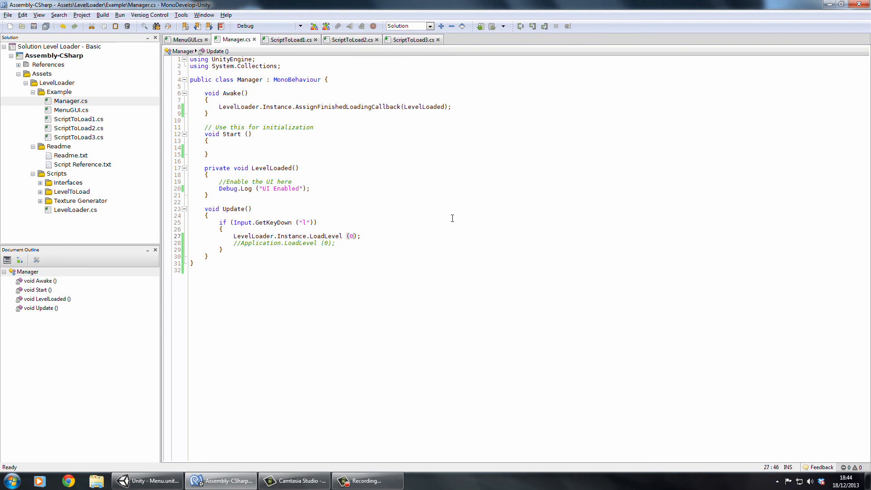
pyautogui.write(', 2.')
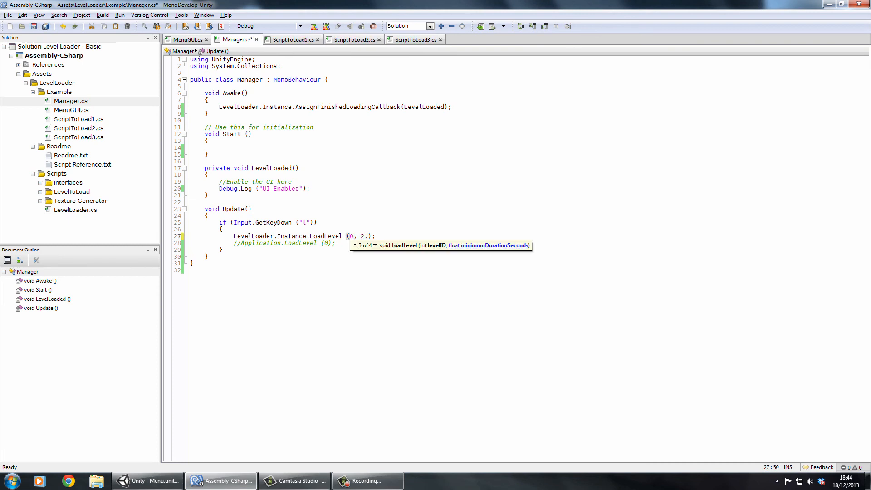
pyautogui.write('0f')
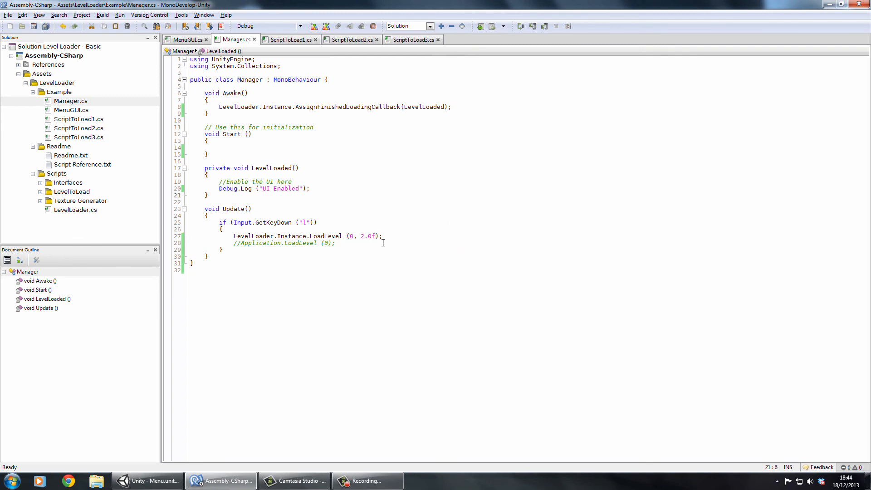
pyautogui.click(147, 480)
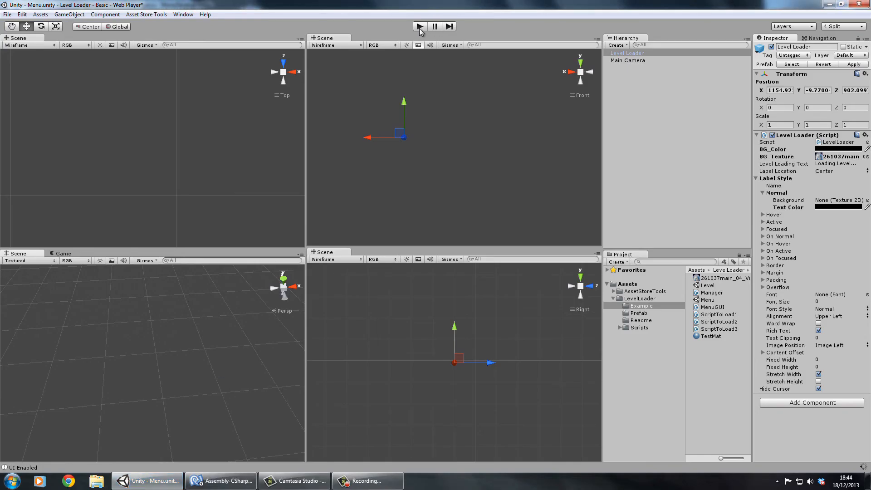
# Run the Menu scene, press Load Level, and pause the game mid-load
pyautogui.click(418, 26)
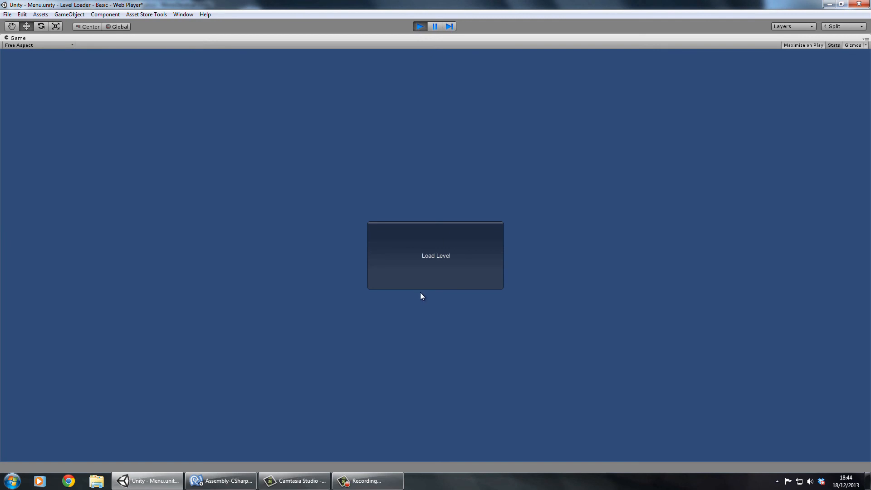
pyautogui.click(435, 255)
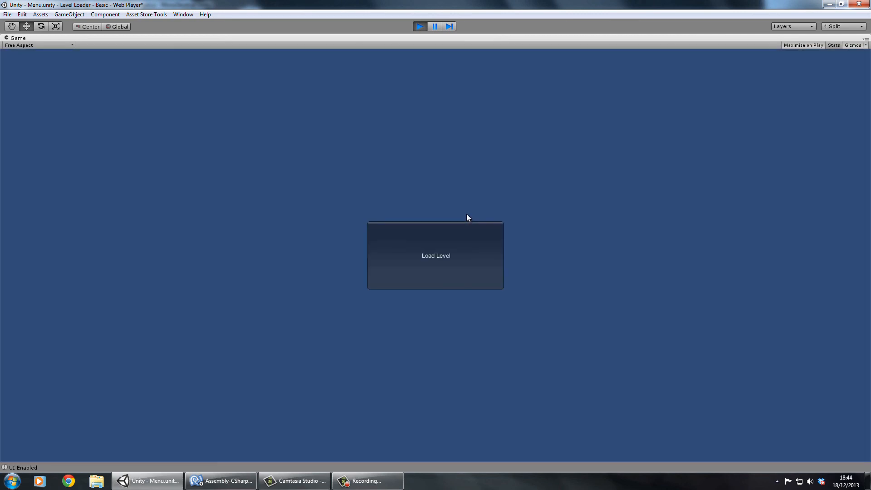
pyautogui.moveTo(426, 162)
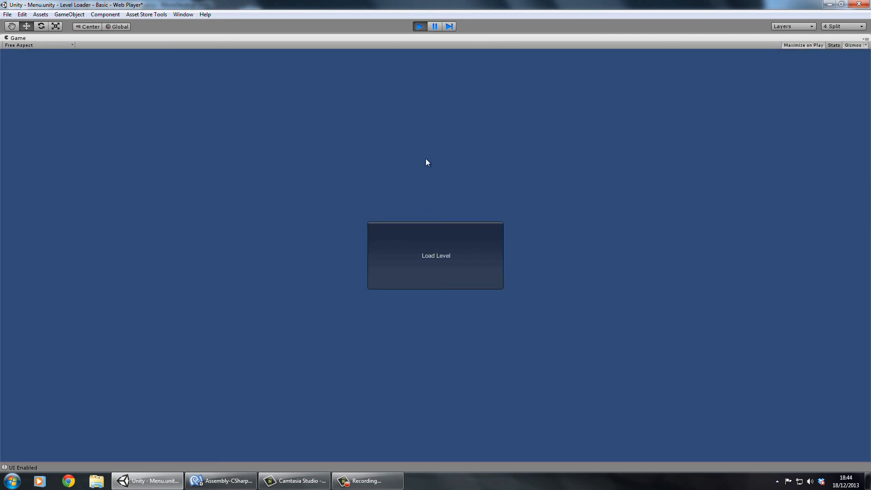
pyautogui.click(433, 26)
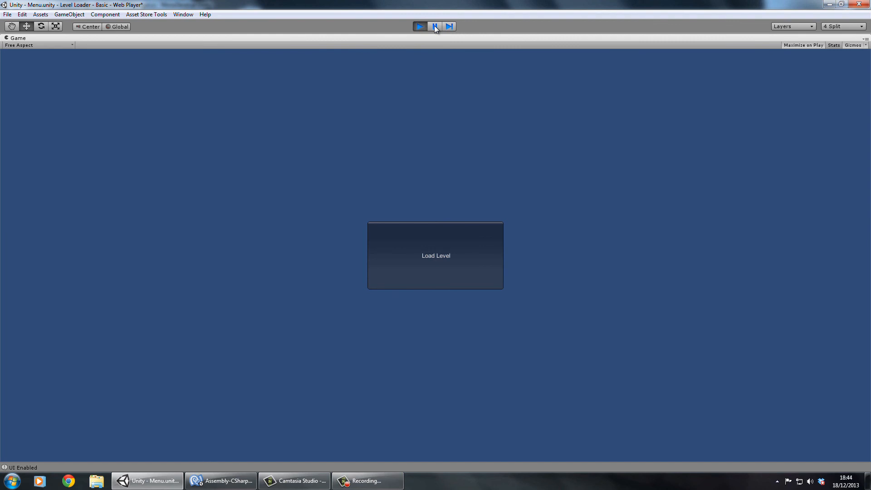
pyautogui.click(435, 26)
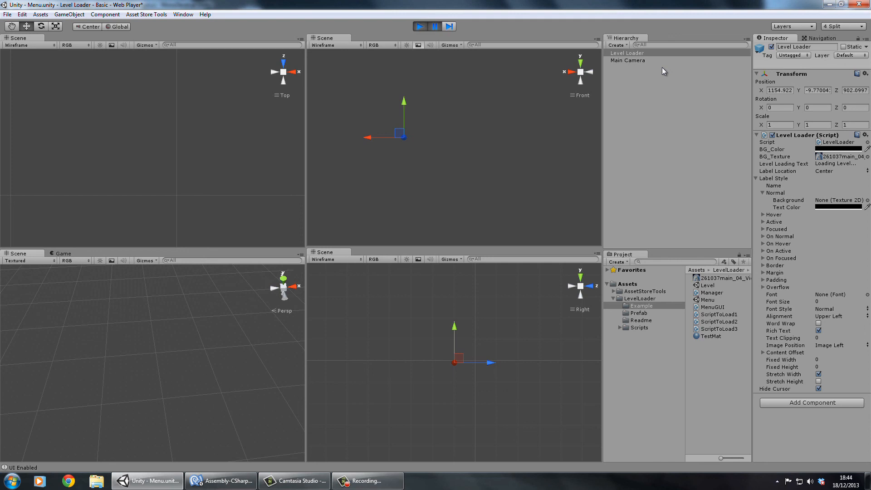
pyautogui.moveTo(659, 111)
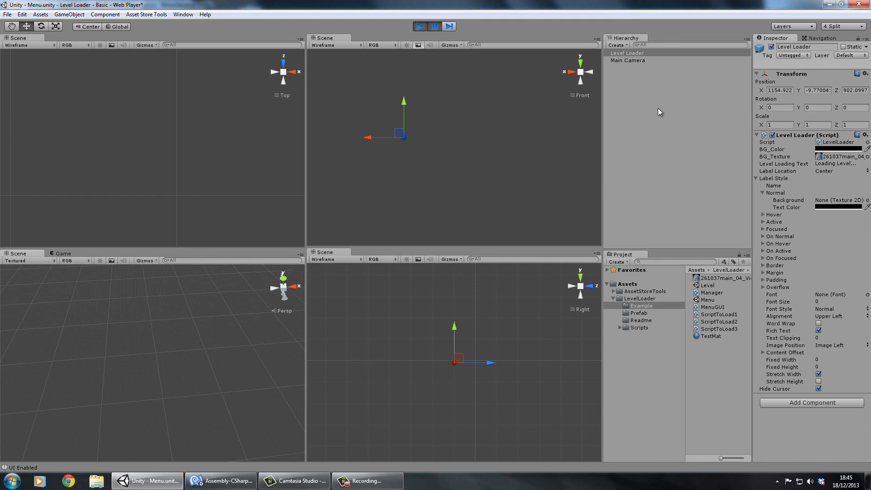
pyautogui.moveTo(646, 233)
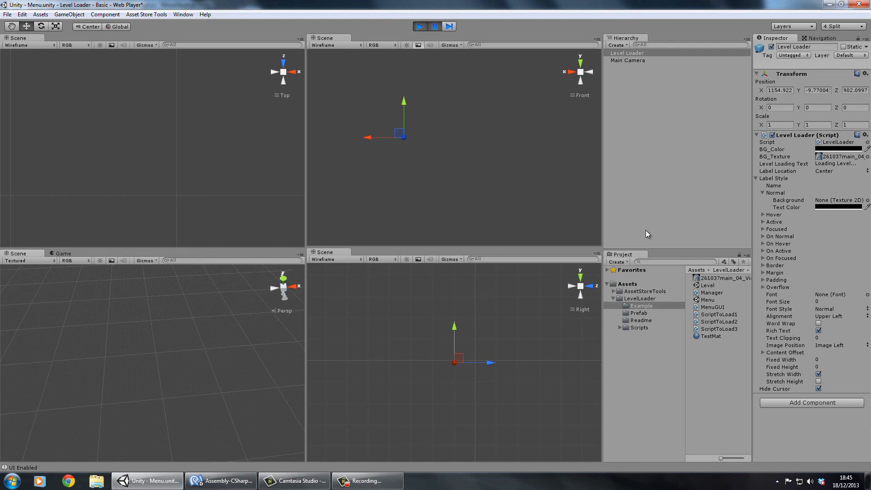
pyautogui.moveTo(413, 290)
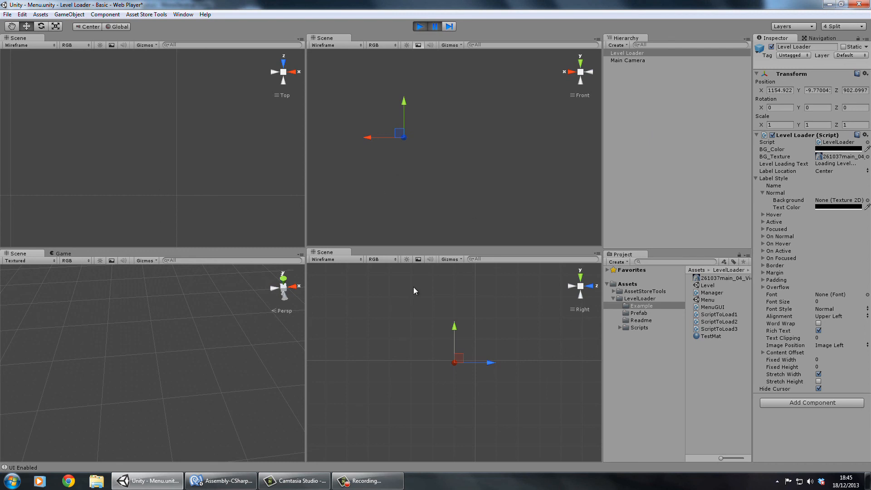
pyautogui.moveTo(426, 287)
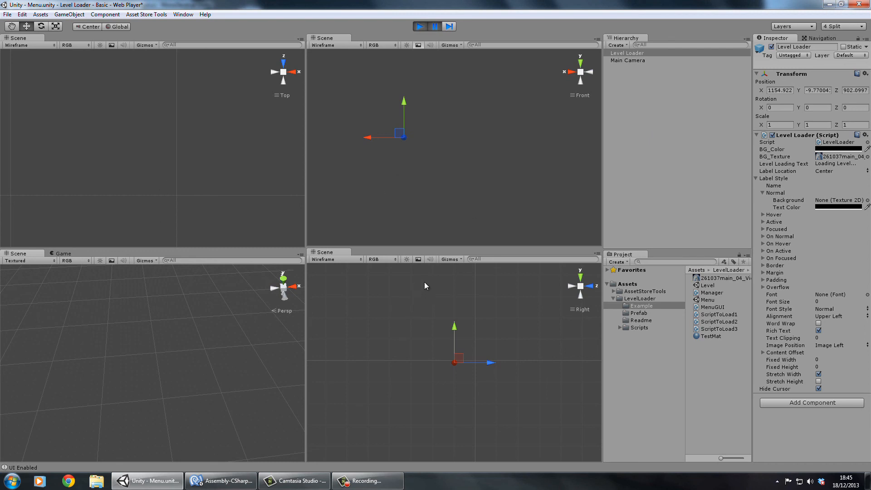